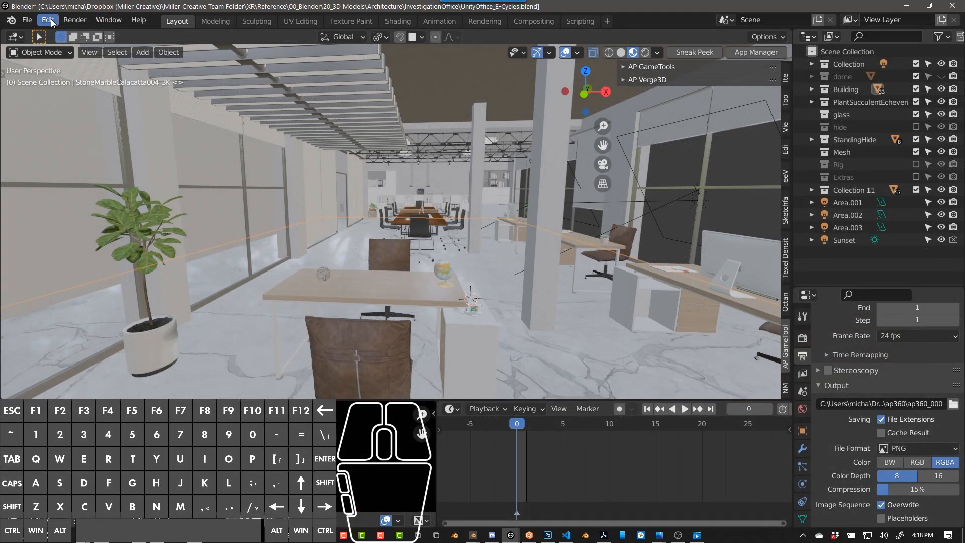
Install the ap360.py add-on from Preferences and enable AP 360Cam via the search field.
click(47, 20)
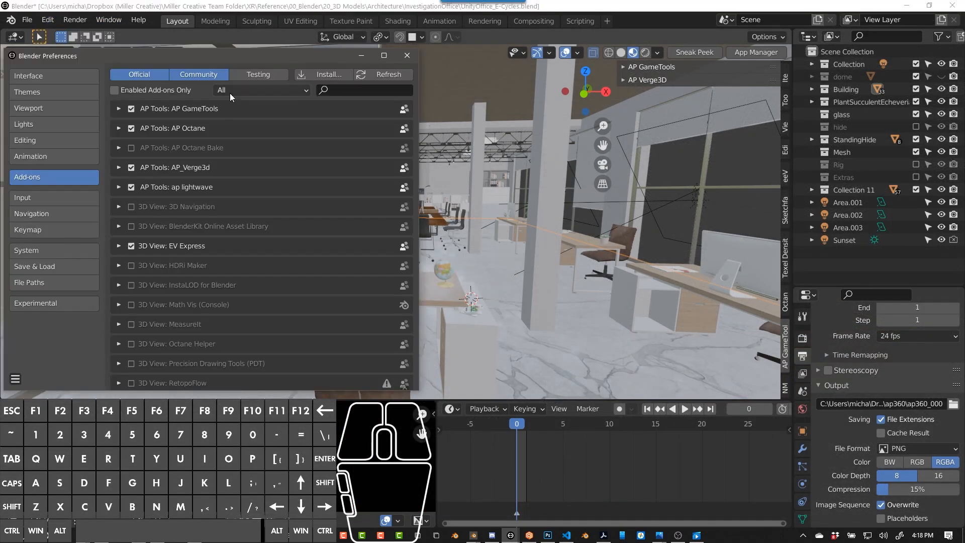
click(328, 73)
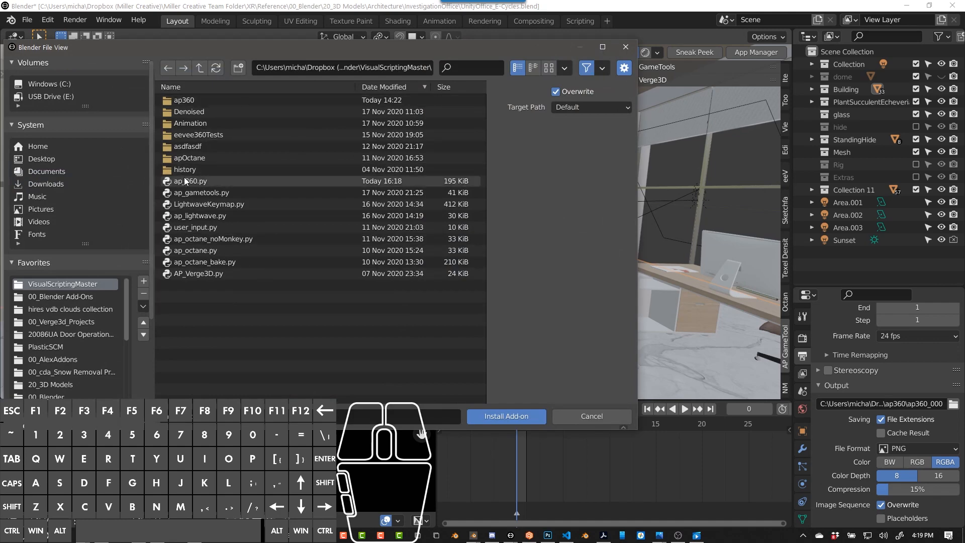
click(506, 417)
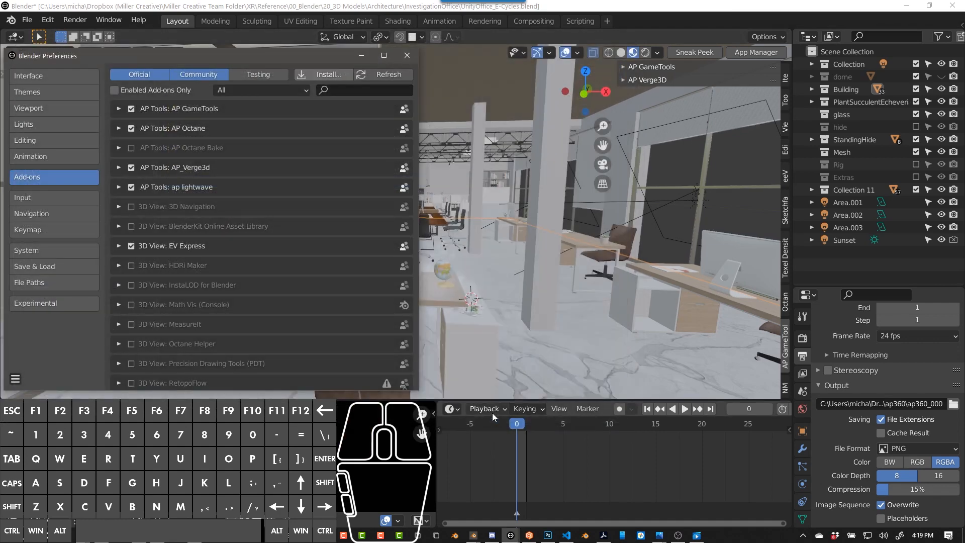
text(AP 360Cam)
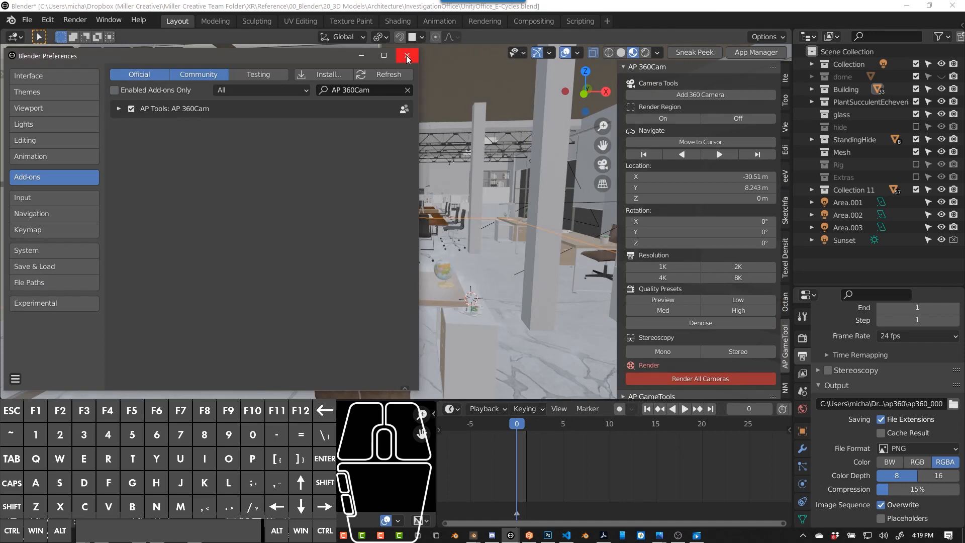
click(406, 56)
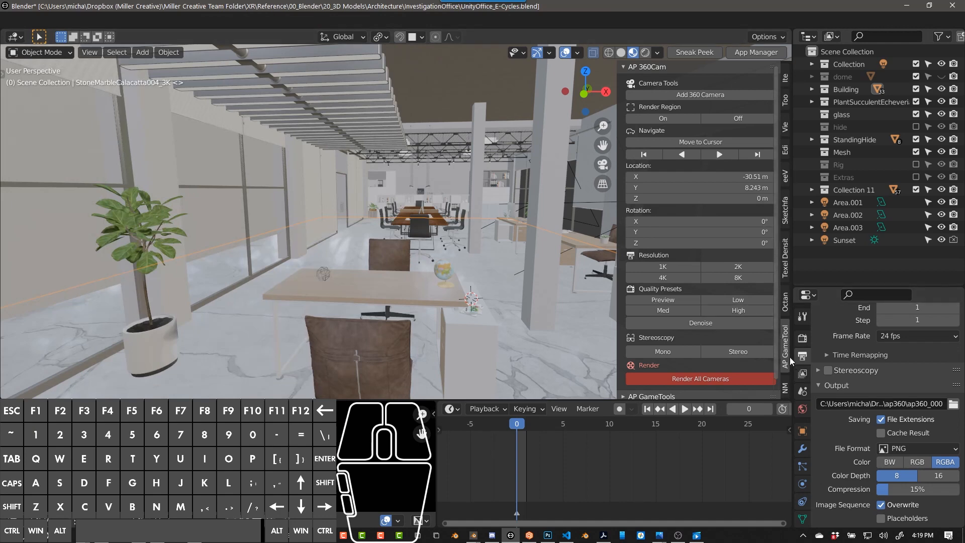
mouse_move(443, 284)
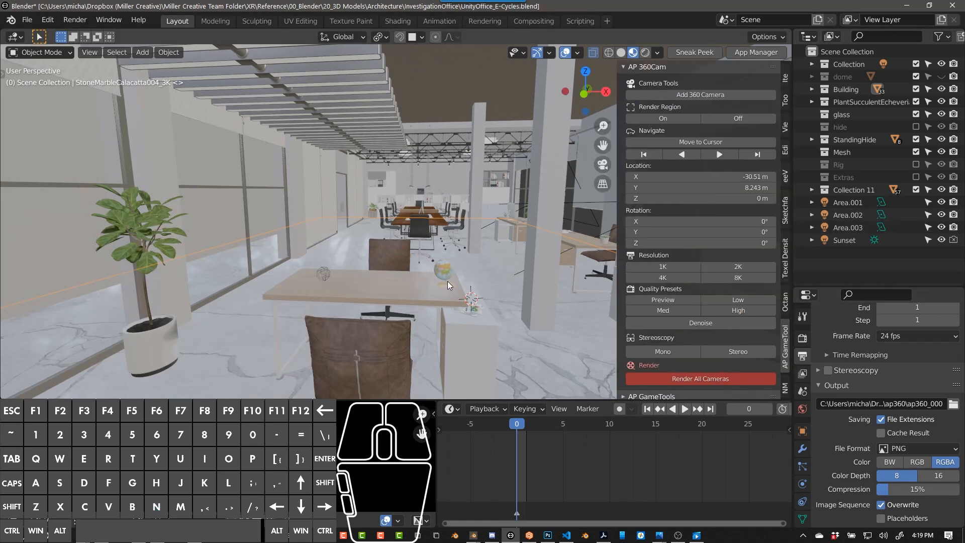
mouse_move(456, 286)
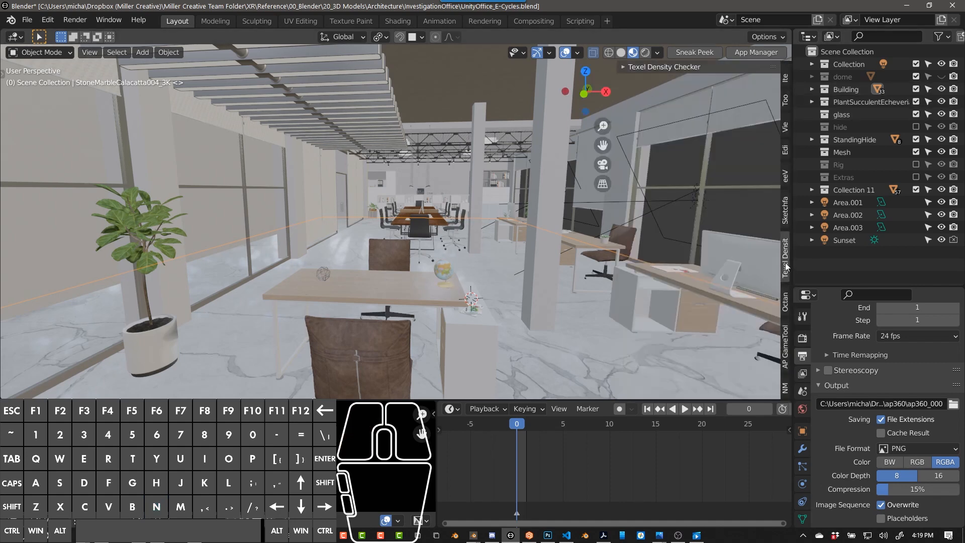
click(785, 252)
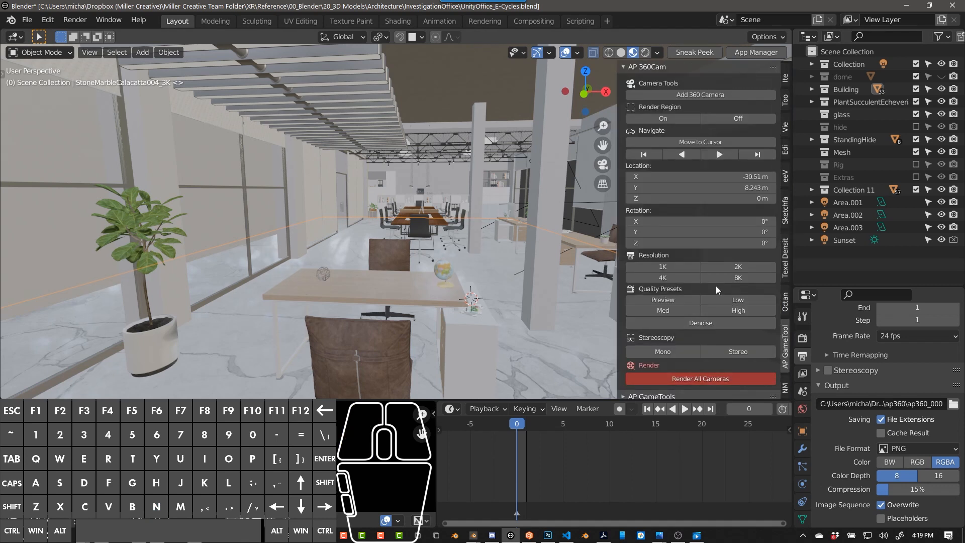
mouse_move(634, 73)
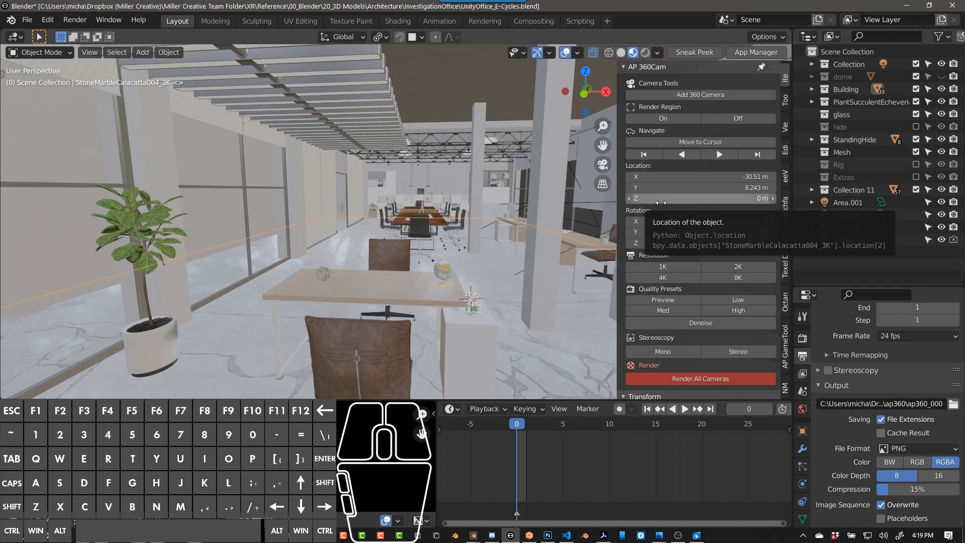
mouse_move(683, 168)
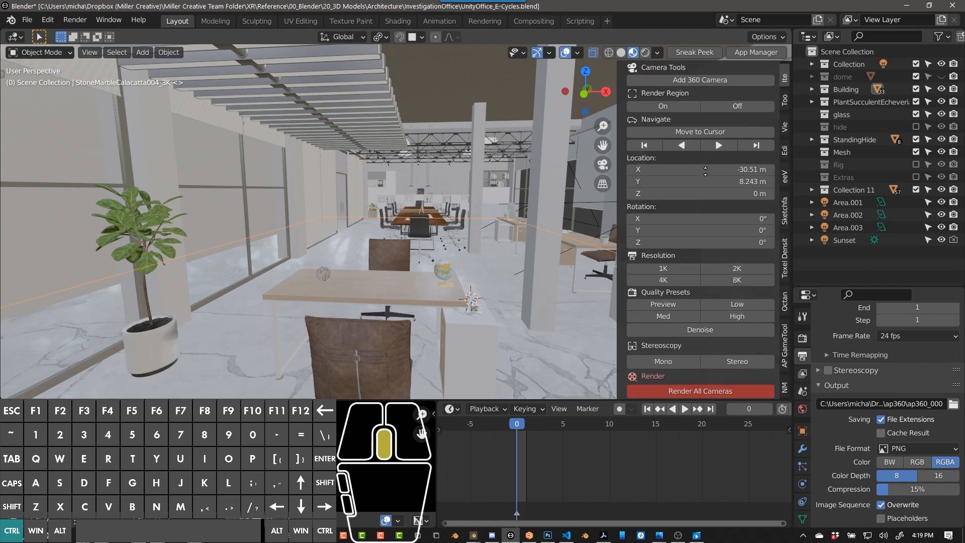
scroll(down, 3)
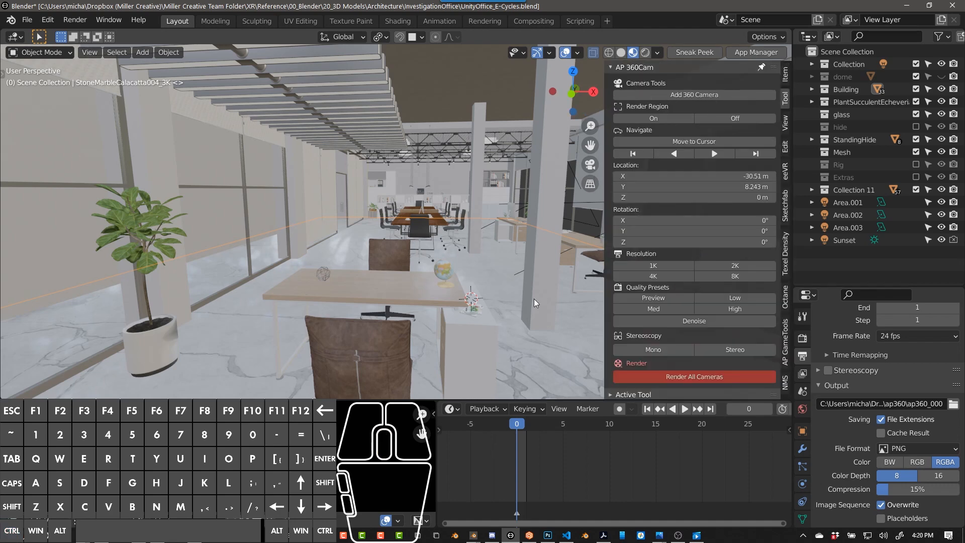
mouse_move(536, 302)
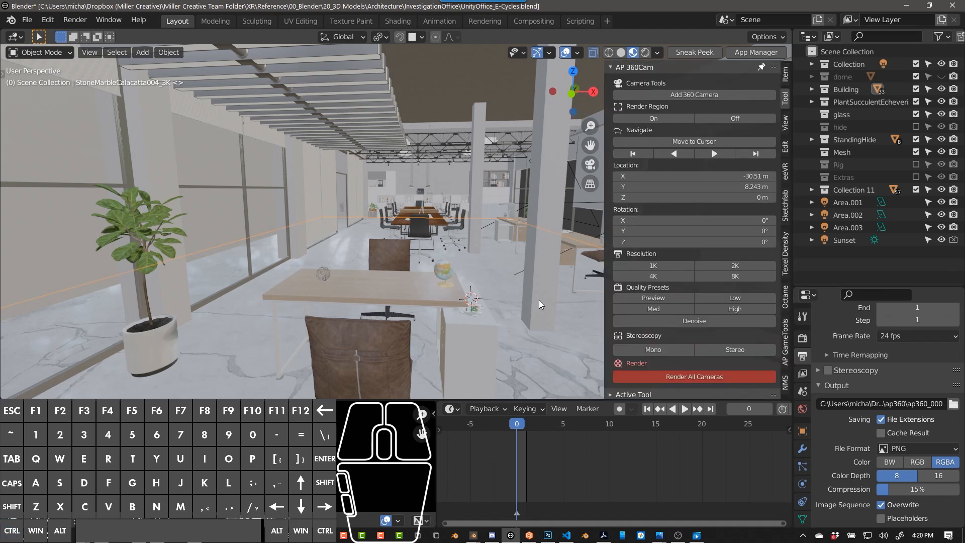
mouse_move(541, 307)
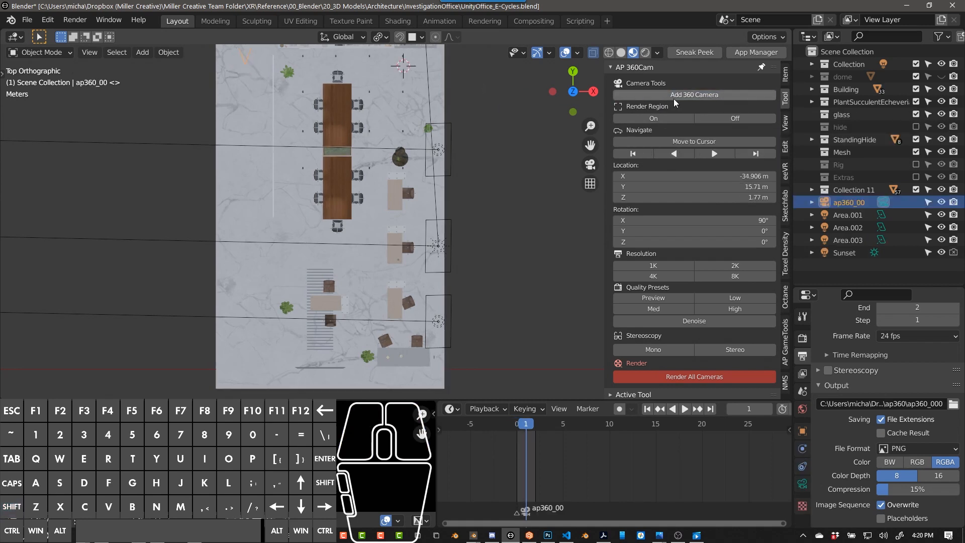
Add another 360 camera to the office floor plan.
key(Right)
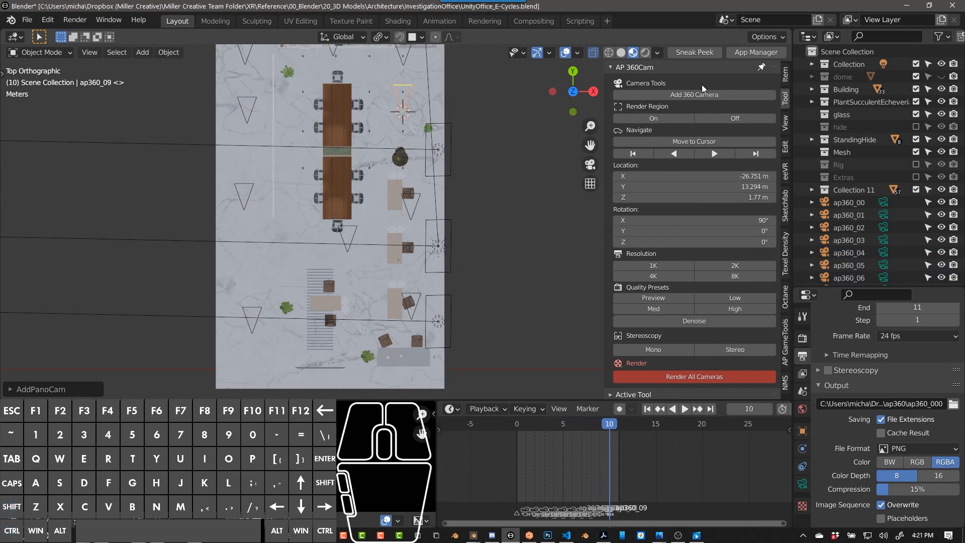
mouse_move(693, 95)
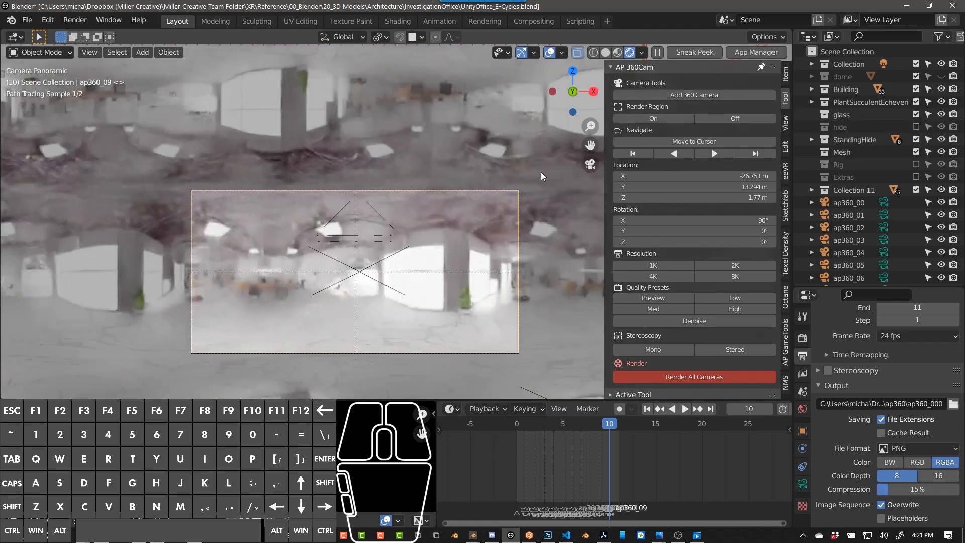
Toggle Render Region on so the viewport renders only within the camera frame.
click(653, 119)
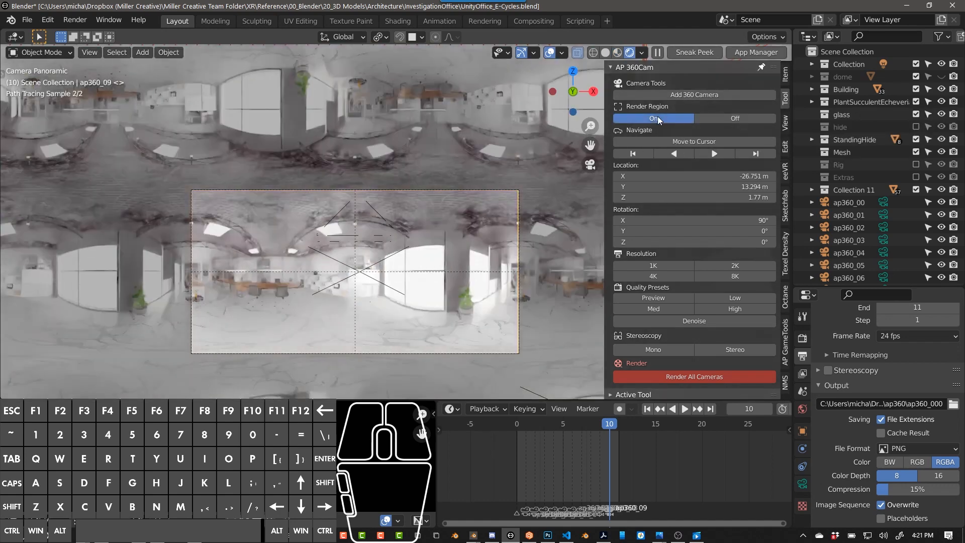
click(654, 119)
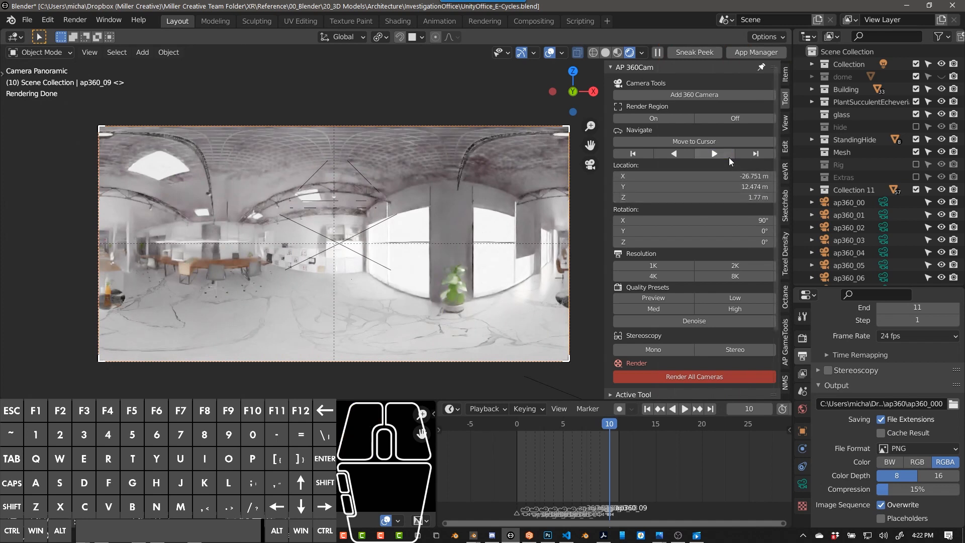
mouse_move(694, 159)
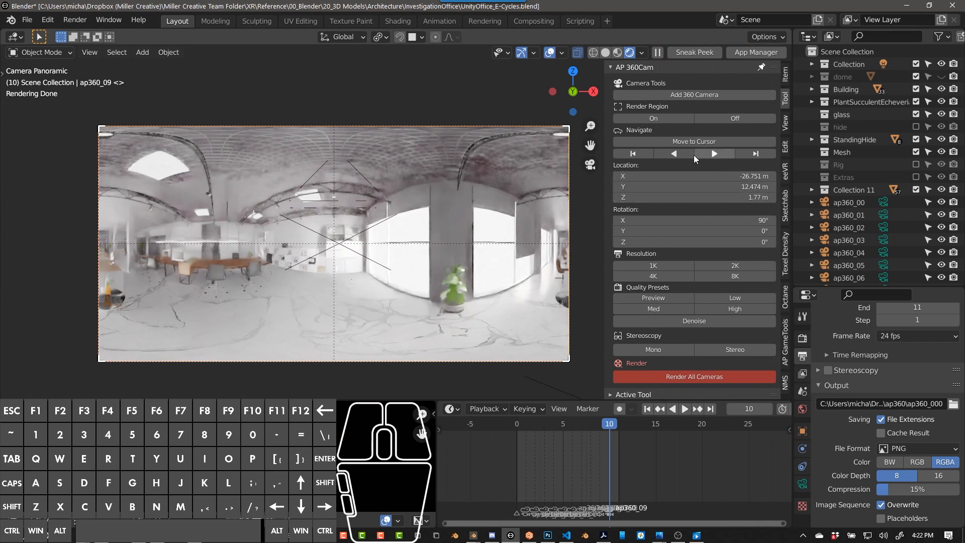
Step between the ap360 cameras with the Navigate arrows, jumping to the first and last.
click(674, 153)
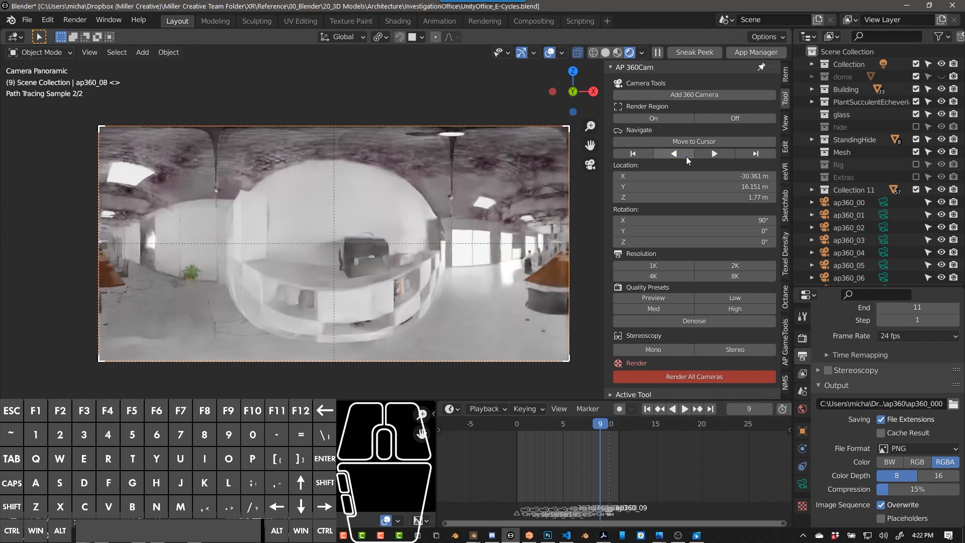
click(673, 153)
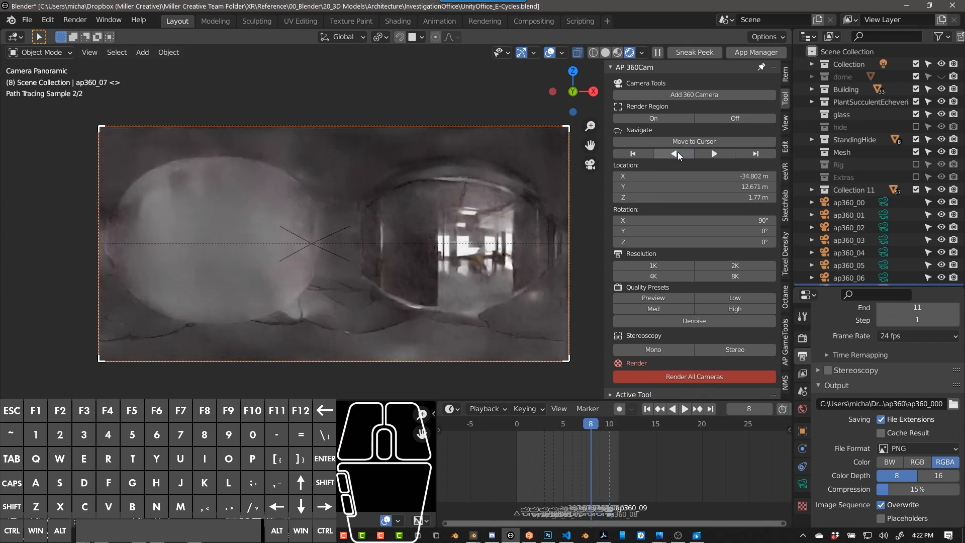
click(672, 152)
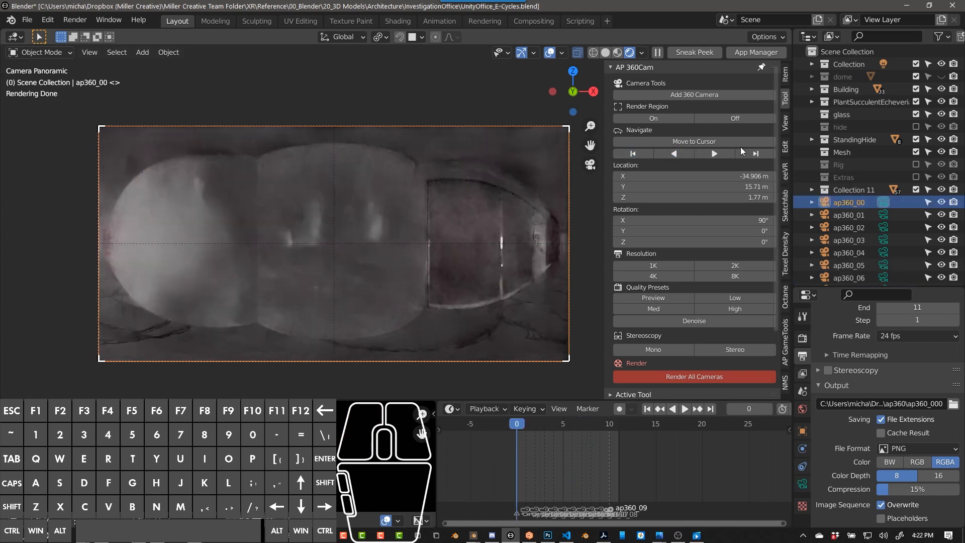
click(756, 153)
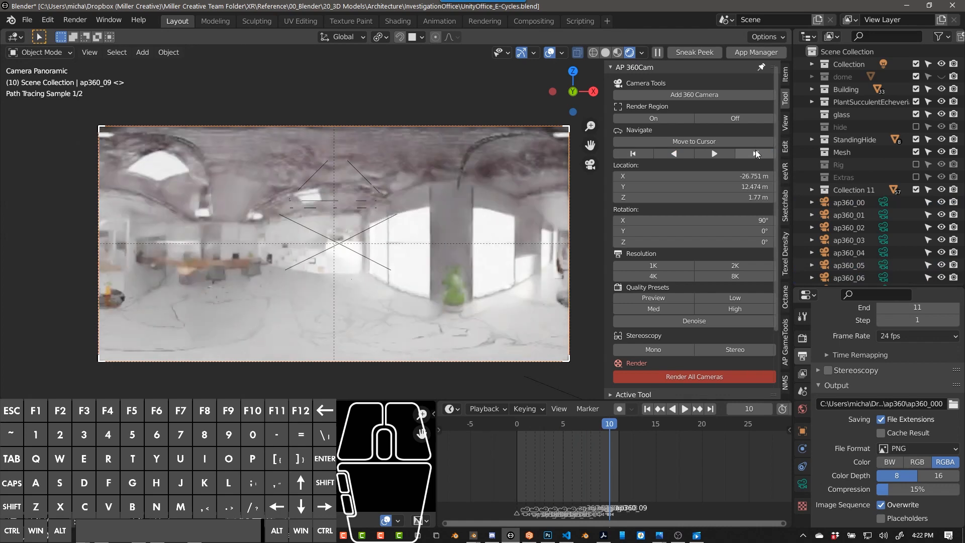
click(673, 153)
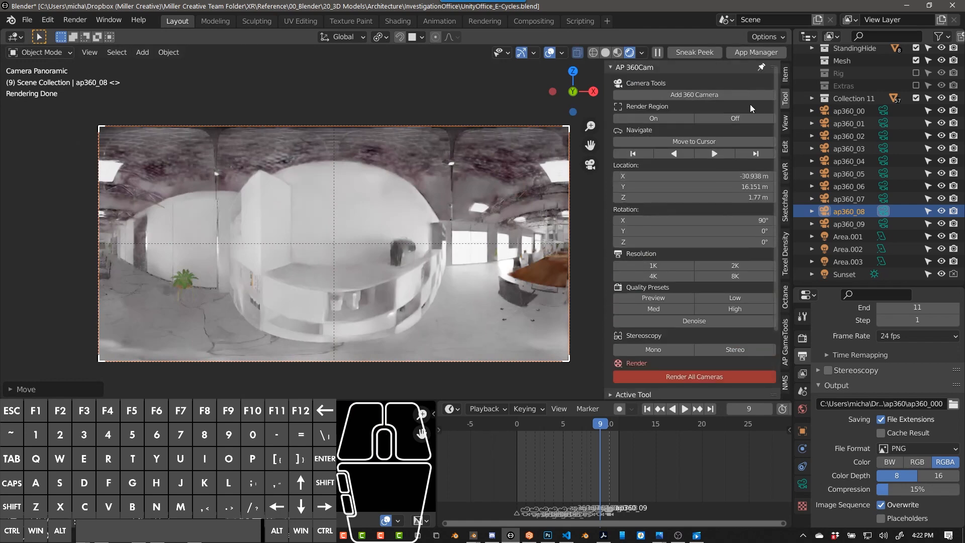
Scroll the panel to reveal ap360_08's transform values.
scroll(down, 3)
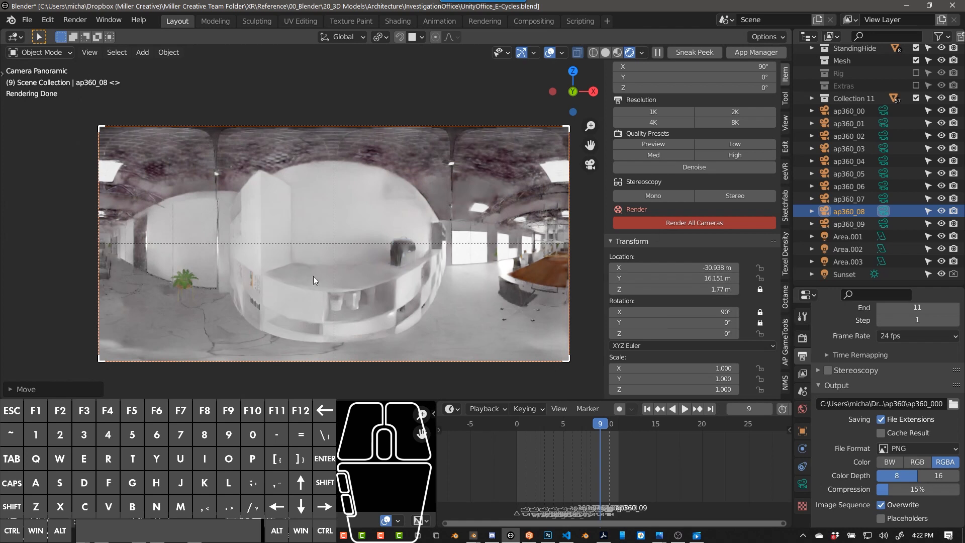
mouse_move(588, 279)
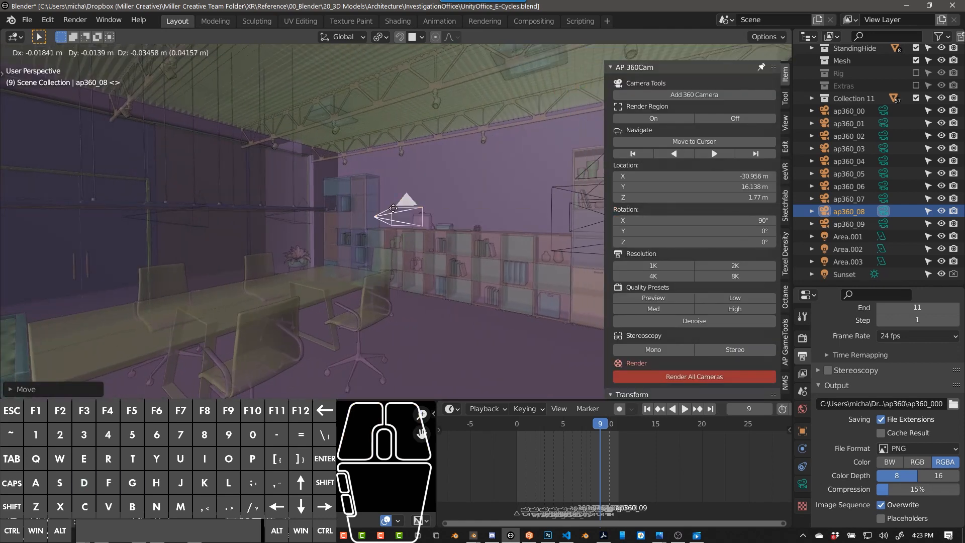
mouse_move(407, 212)
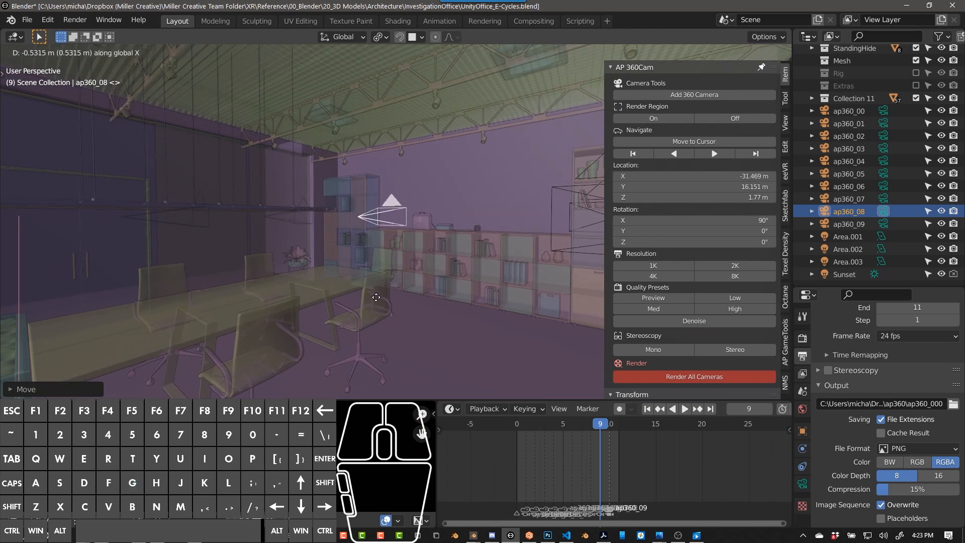
mouse_move(452, 383)
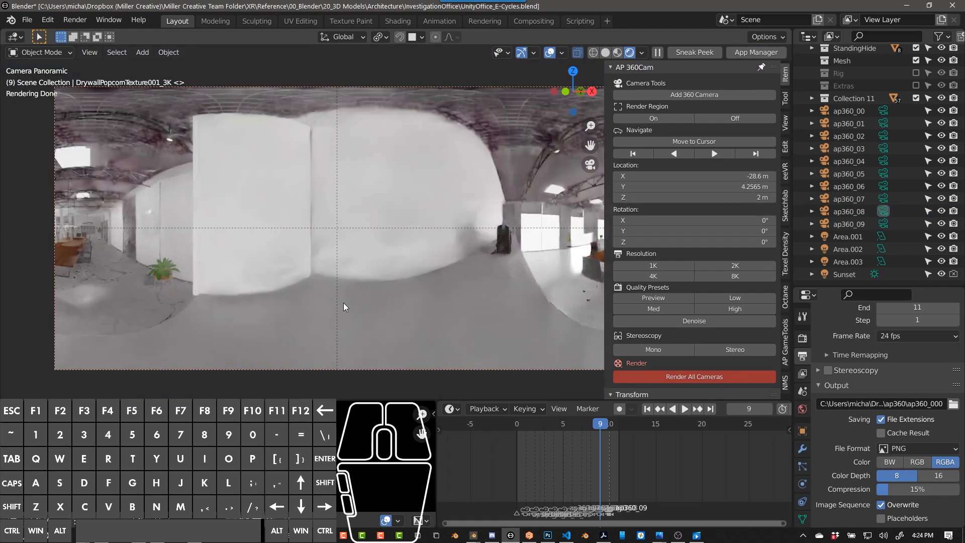
mouse_move(568, 225)
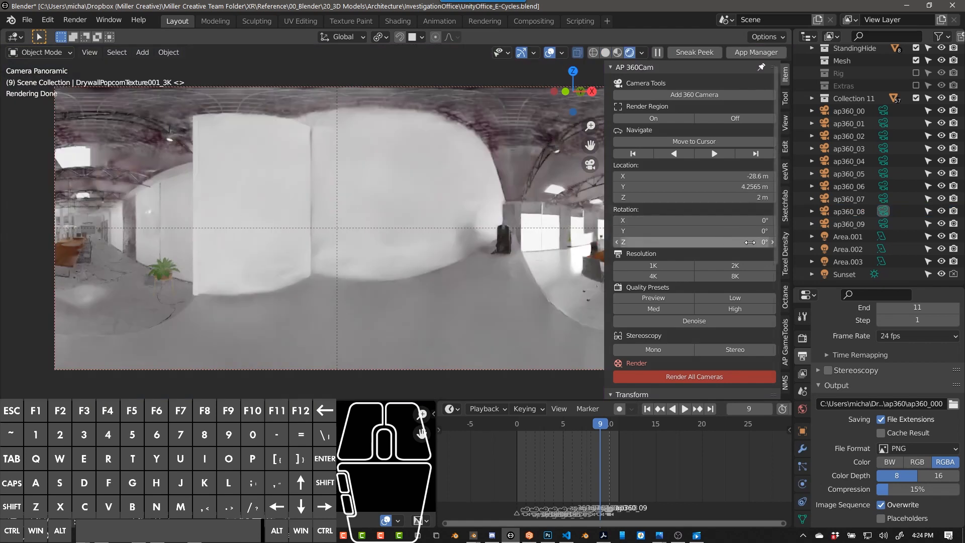
Select ap360_08 in the Outliner and look through it as the active camera.
click(850, 210)
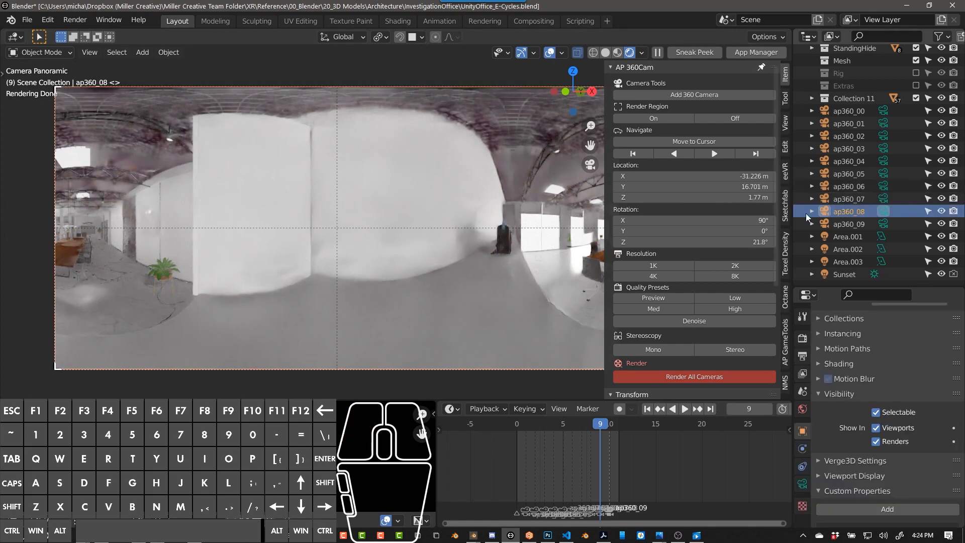
double_click(690, 242)
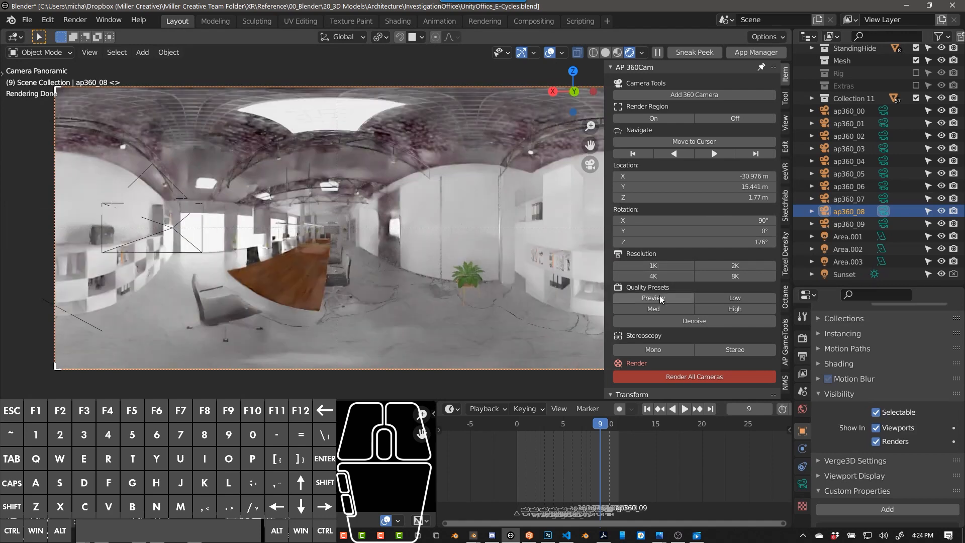
mouse_move(652, 265)
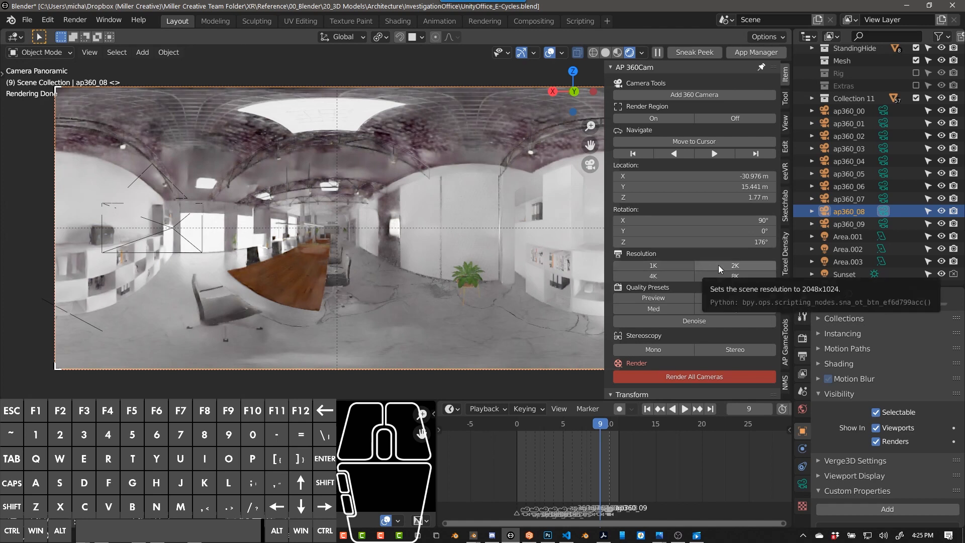
mouse_move(653, 275)
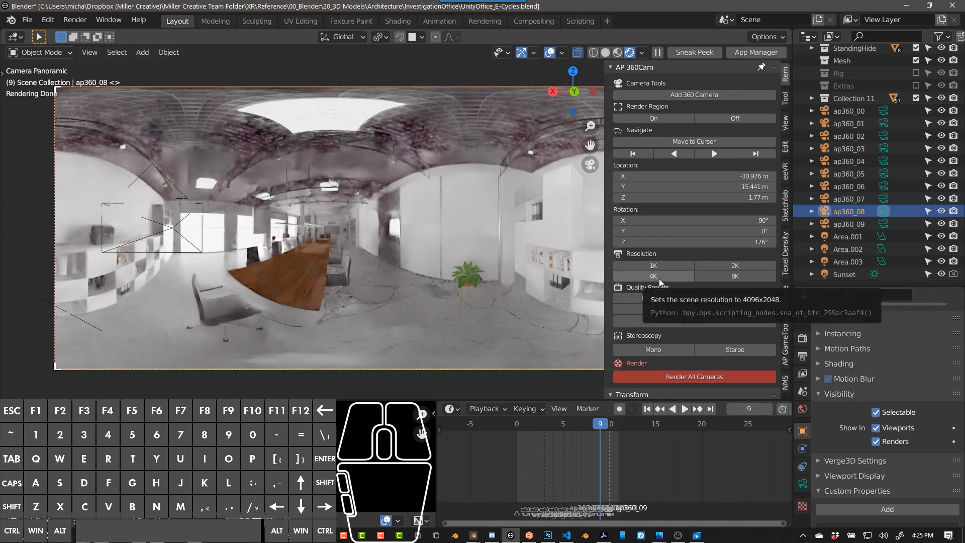
mouse_move(734, 275)
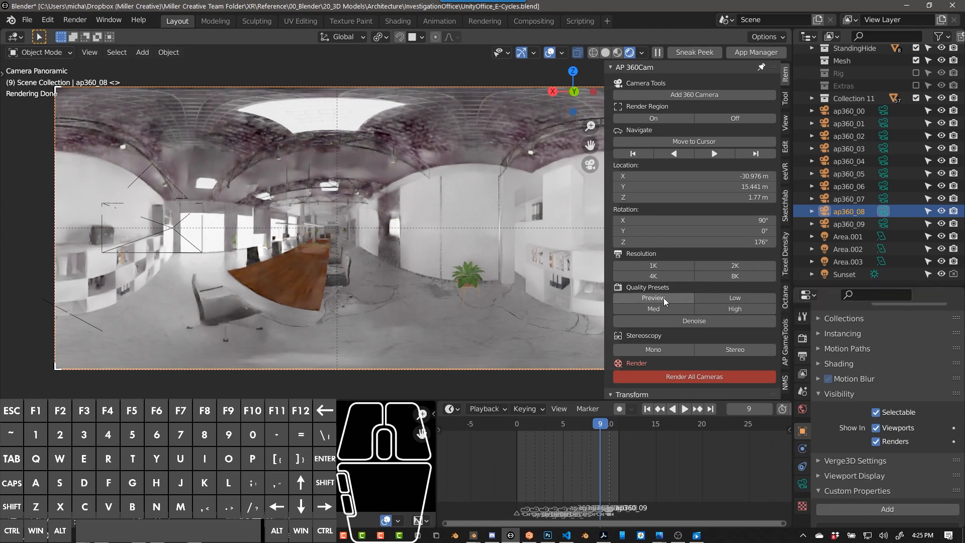
mouse_move(653, 298)
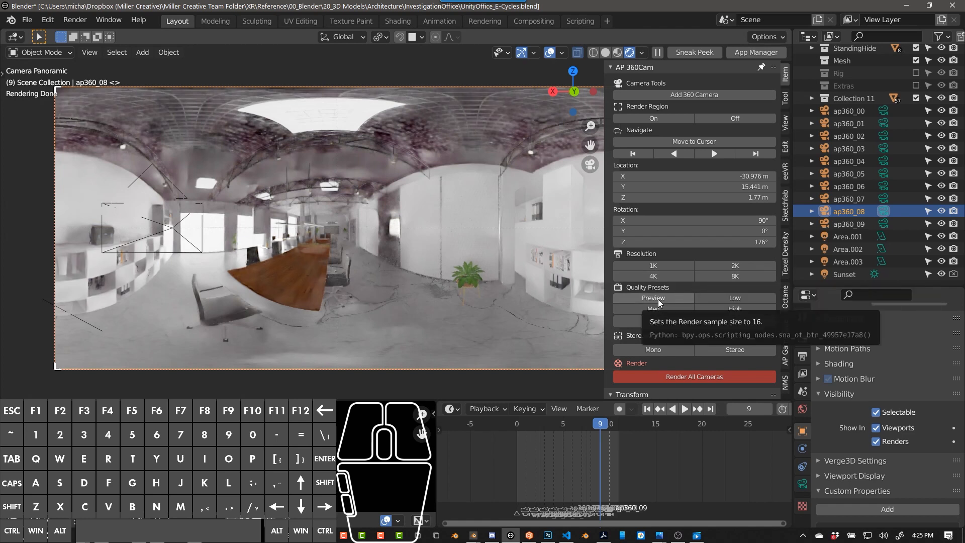
mouse_move(736, 298)
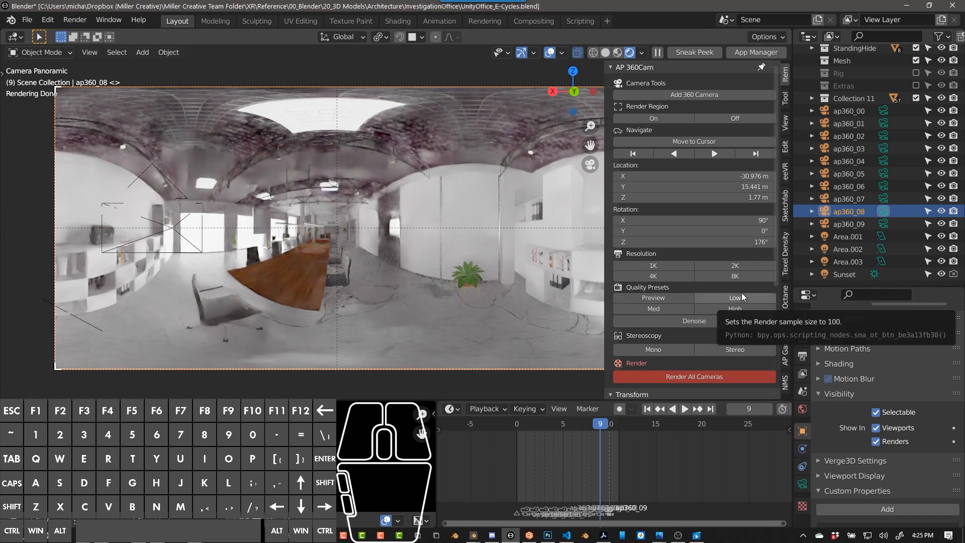
mouse_move(653, 309)
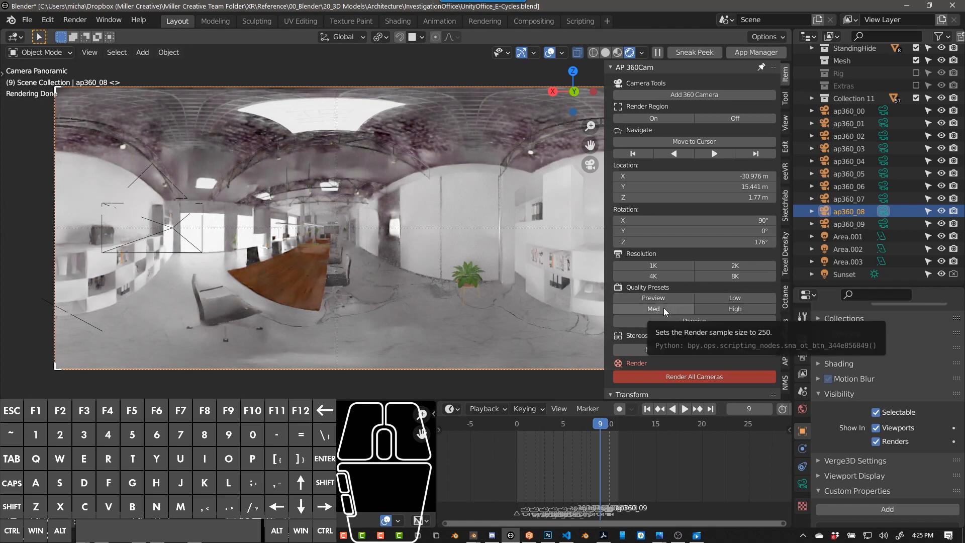
mouse_move(734, 309)
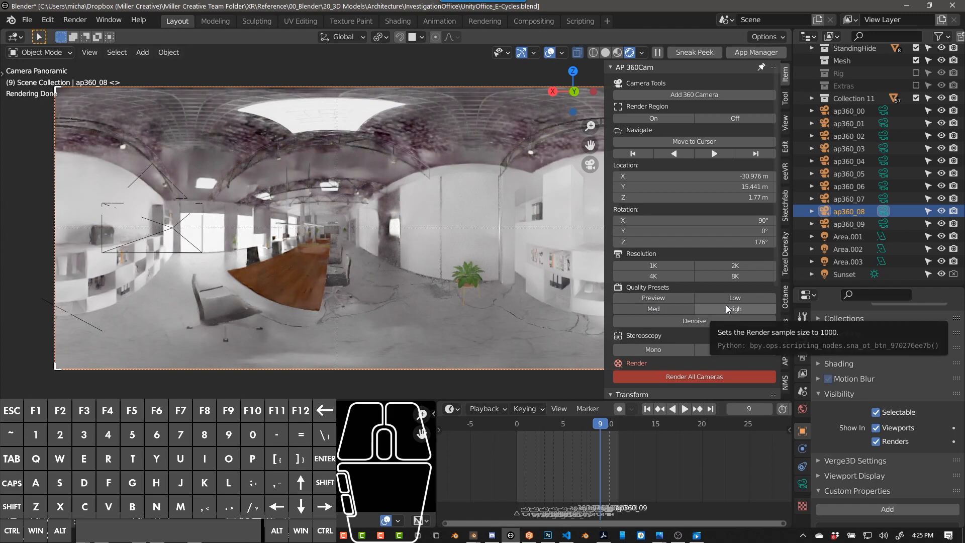
Review the AP 360Cam resolution and quality presets and set up render denoising.
click(533, 21)
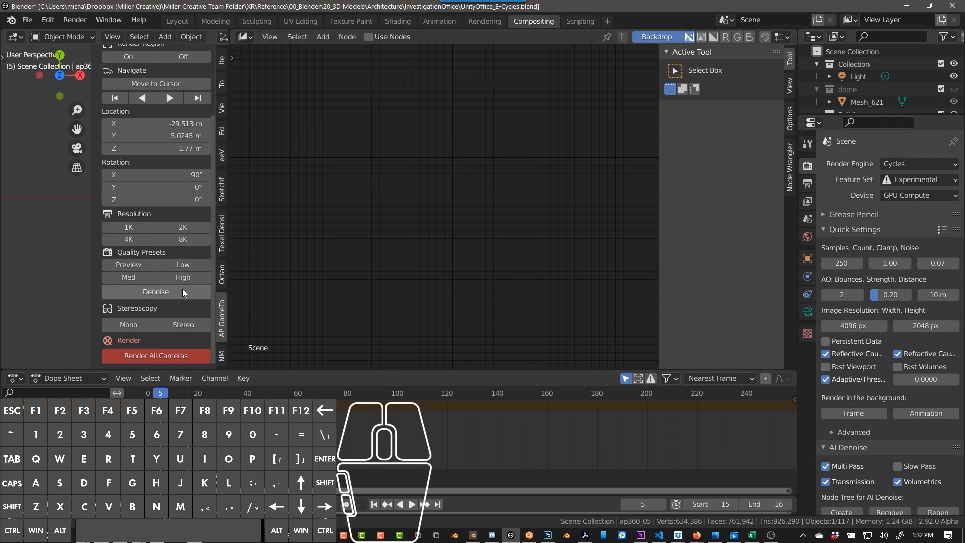
click(368, 36)
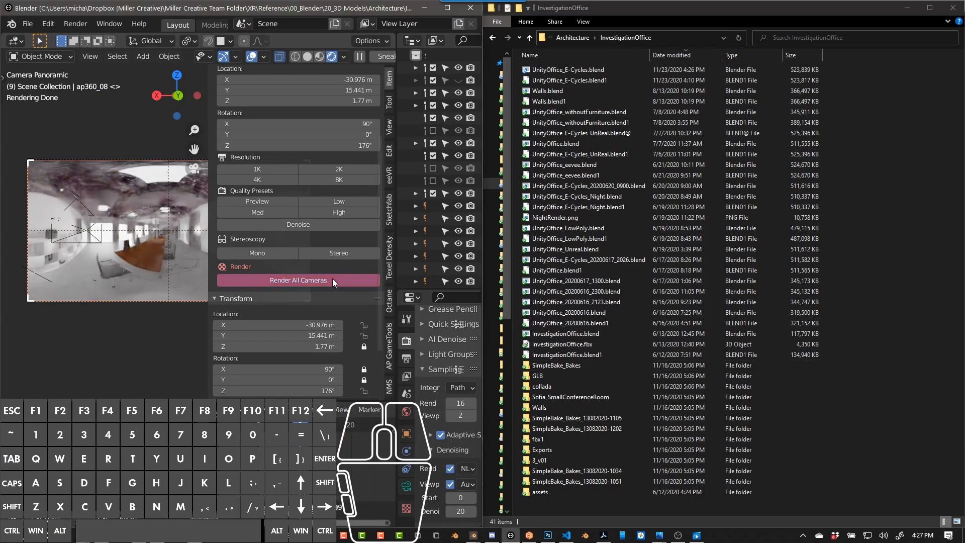
Render all 360 cameras, then view ap360_002.png from the new ap360 folder in Photos.
click(554, 375)
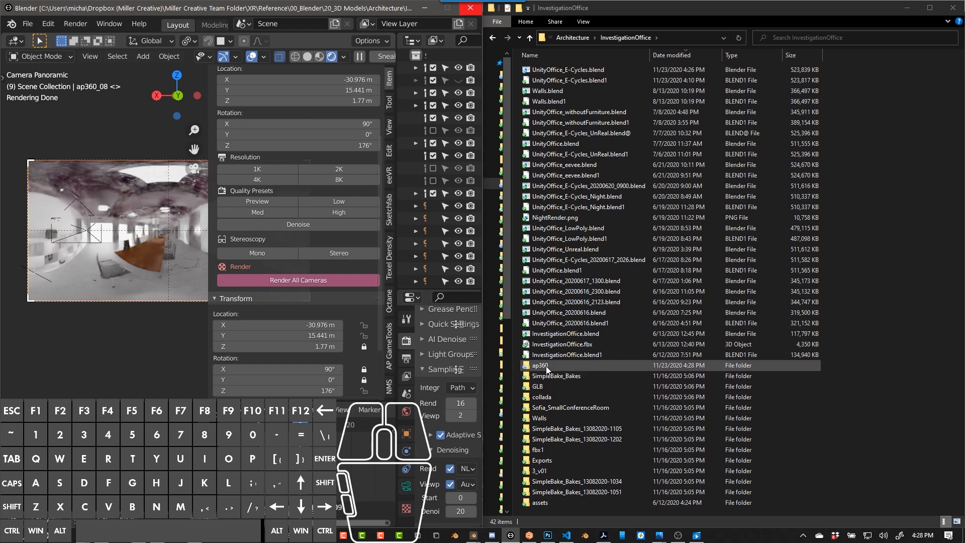
double_click(540, 365)
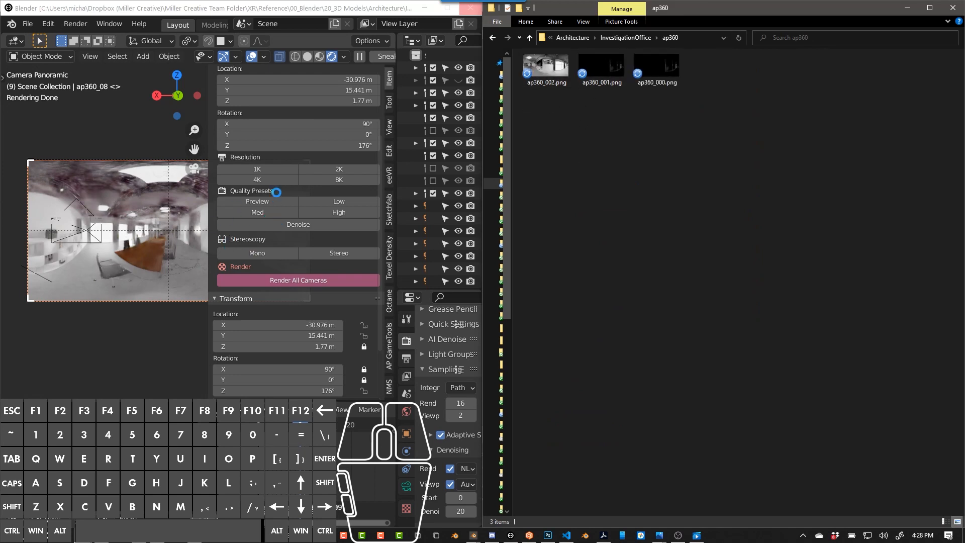
double_click(545, 64)
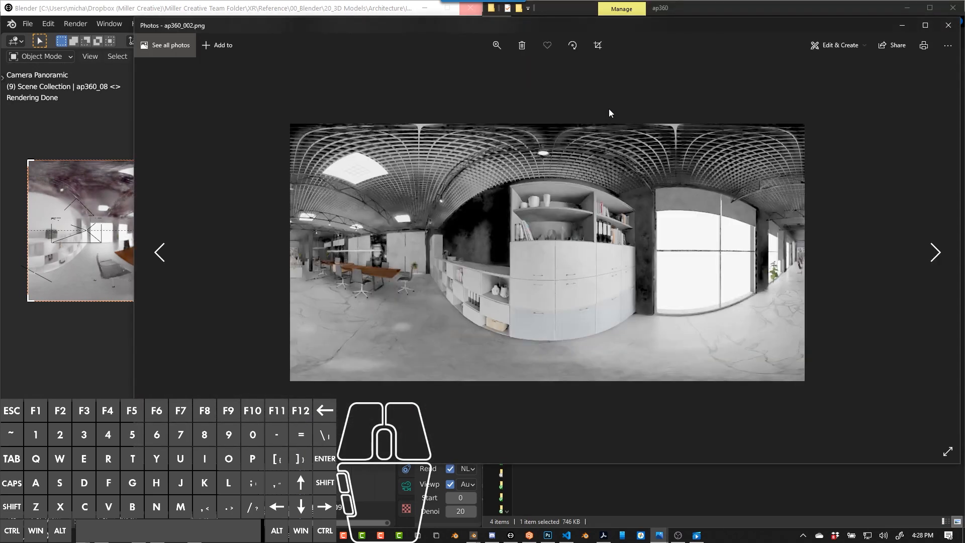
mouse_move(619, 275)
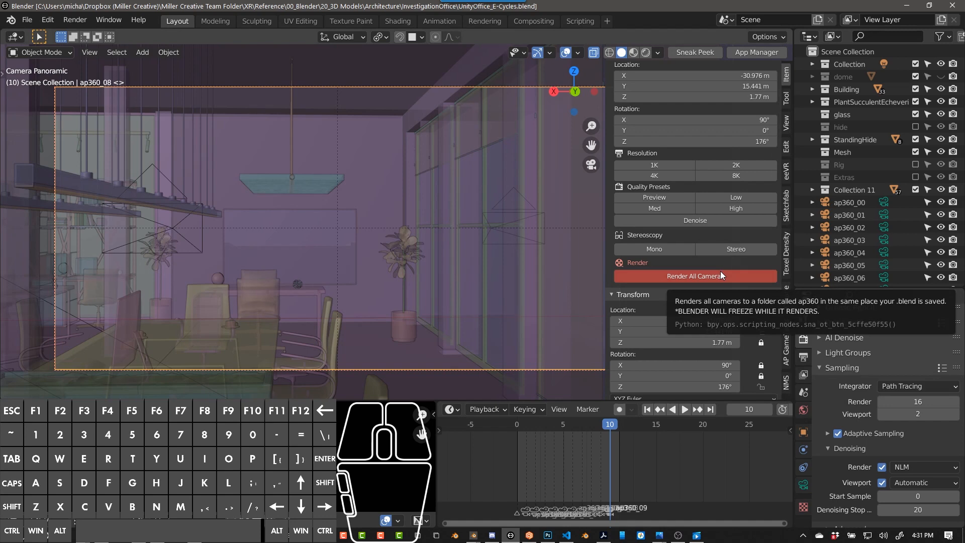
Check the Output properties: ap360 folder, RGBA PNG, frames 0 to 11.
click(695, 275)
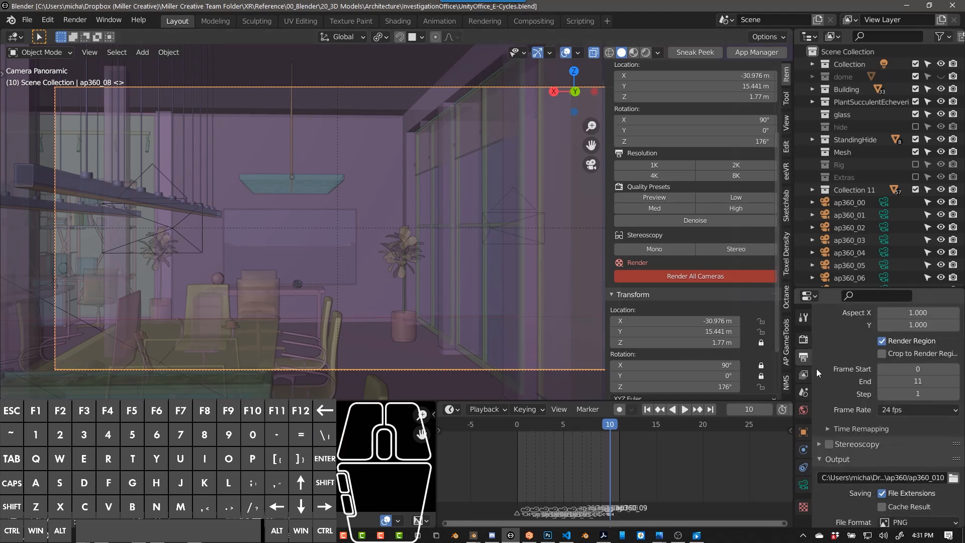
scroll(down, 3)
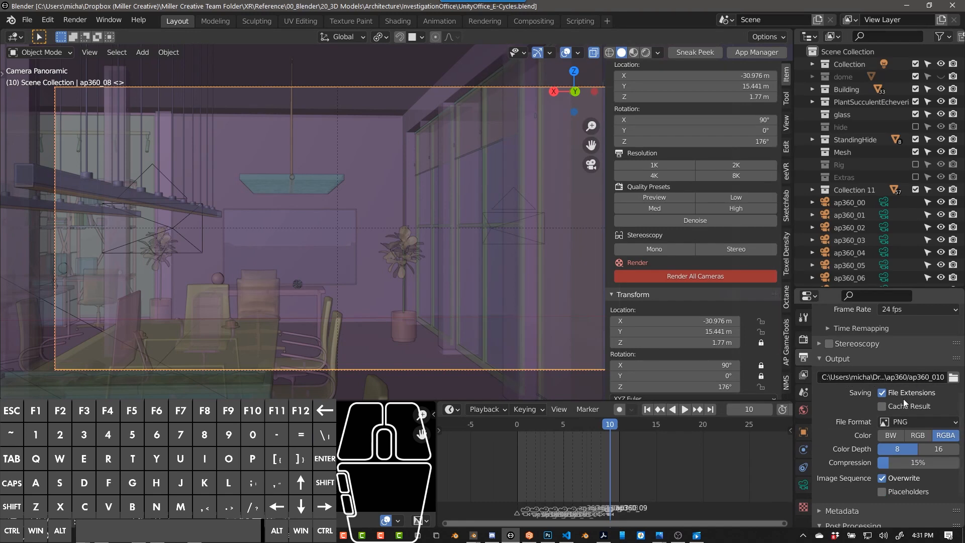
scroll(down, 3)
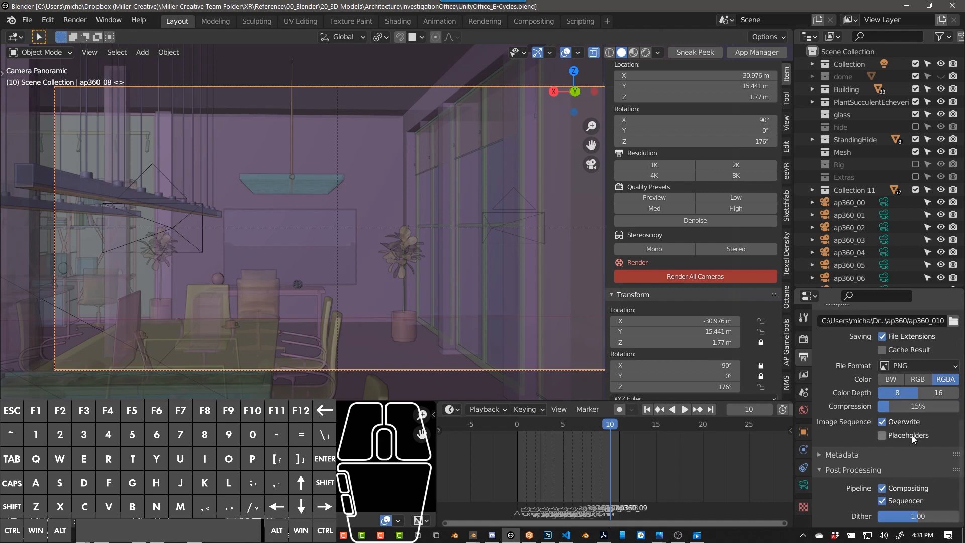
click(803, 316)
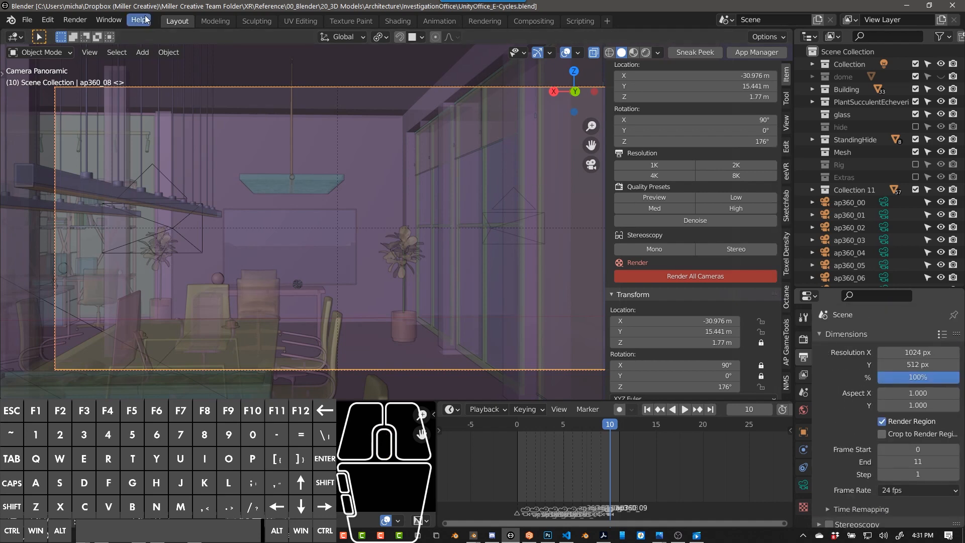
Render the animation of all camera frames via Render > Render Animation.
click(74, 19)
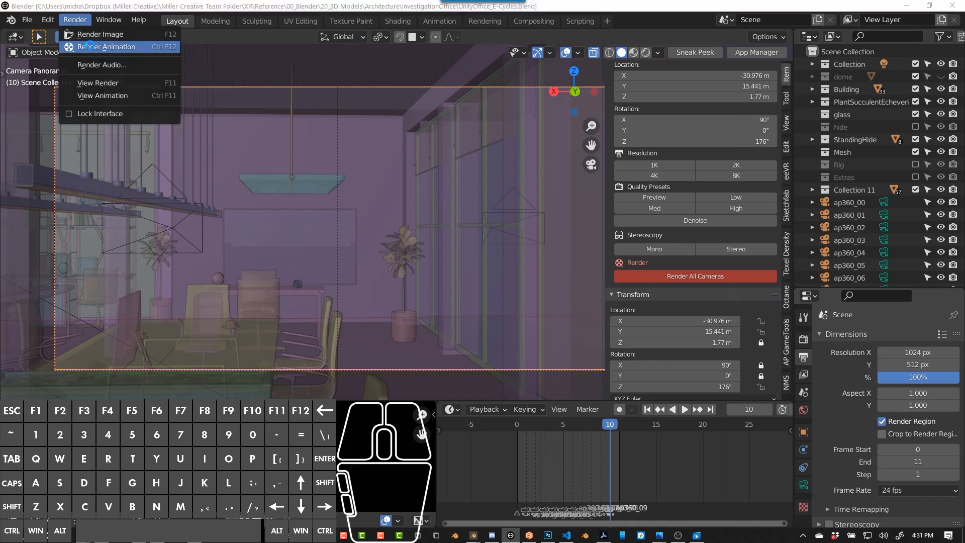
click(109, 47)
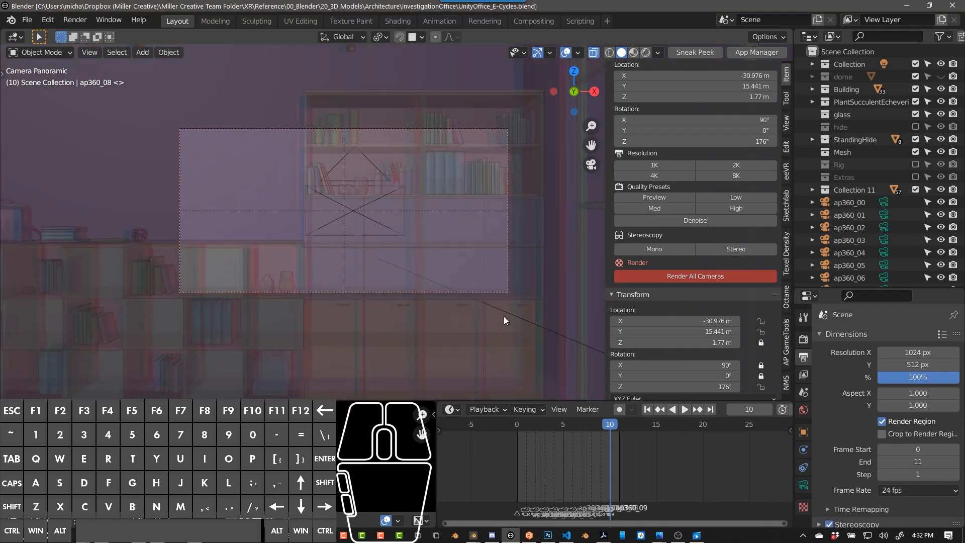
mouse_move(485, 327)
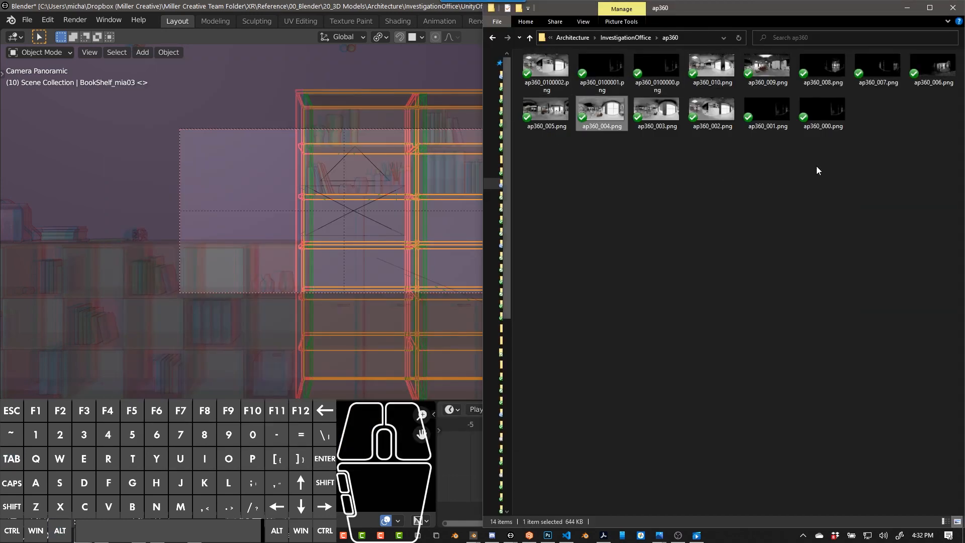
mouse_move(612, 299)
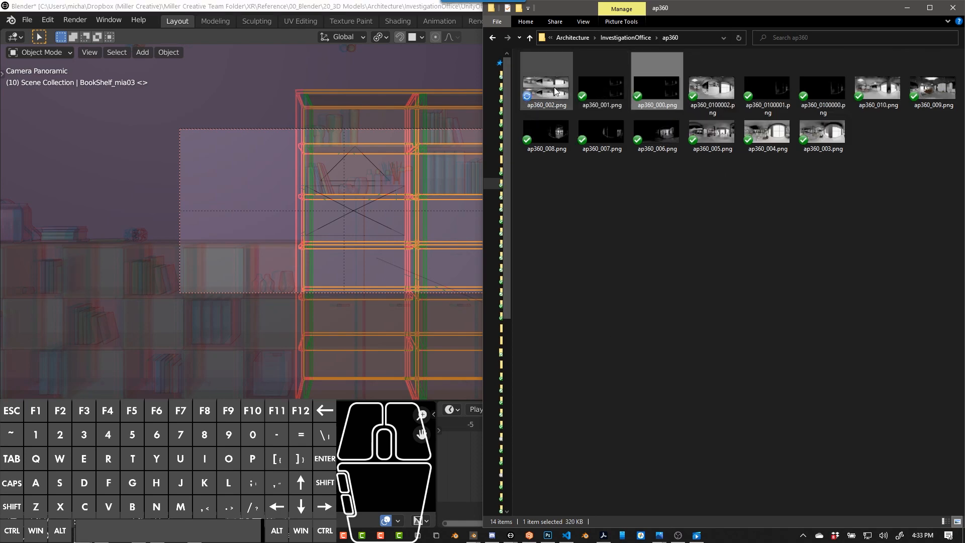
View the stereo top-and-bottom render ap360_002.png in Photos.
double_click(545, 82)
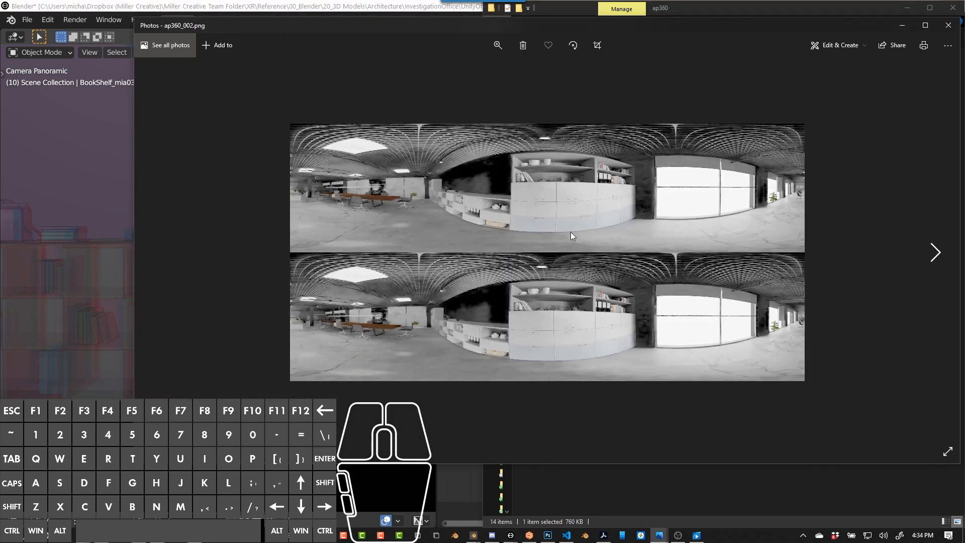
mouse_move(696, 165)
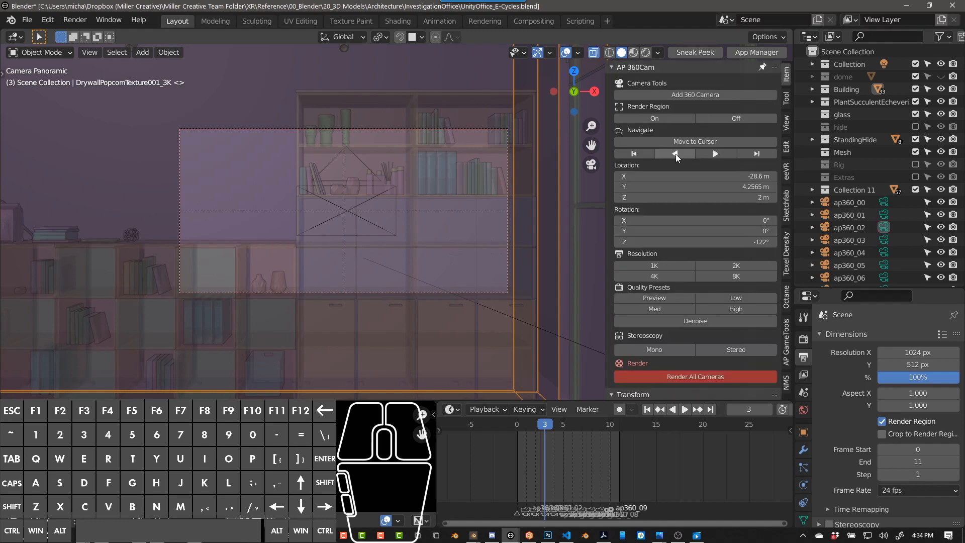
mouse_move(714, 154)
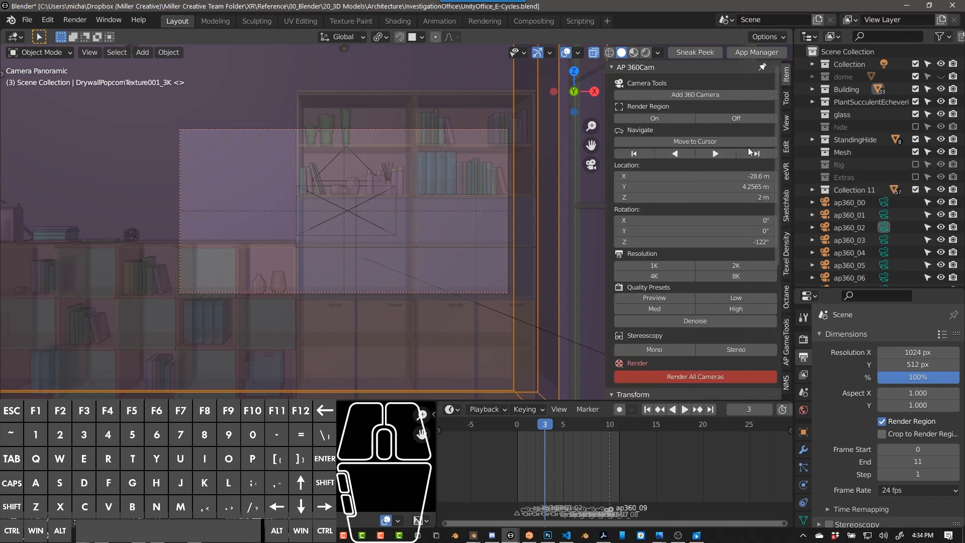
mouse_move(756, 153)
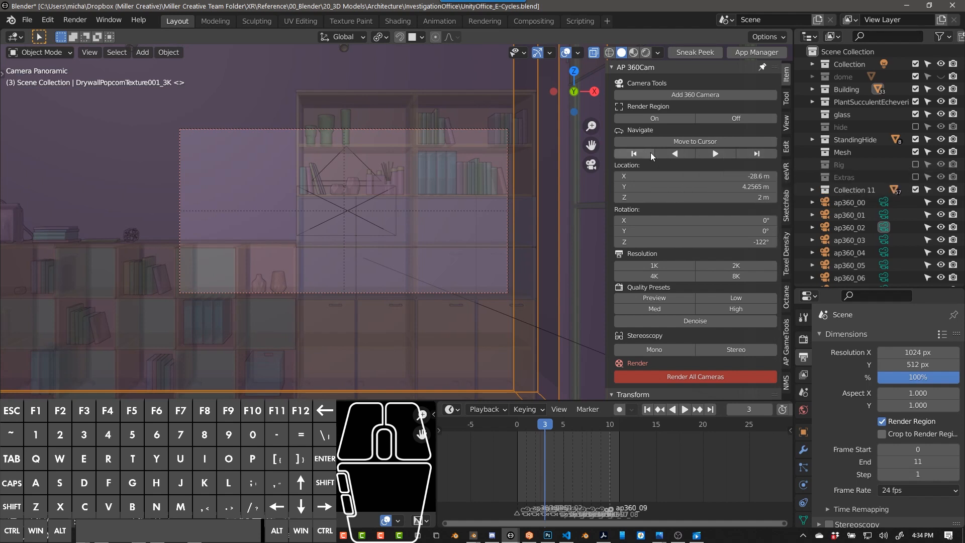
mouse_move(325, 248)
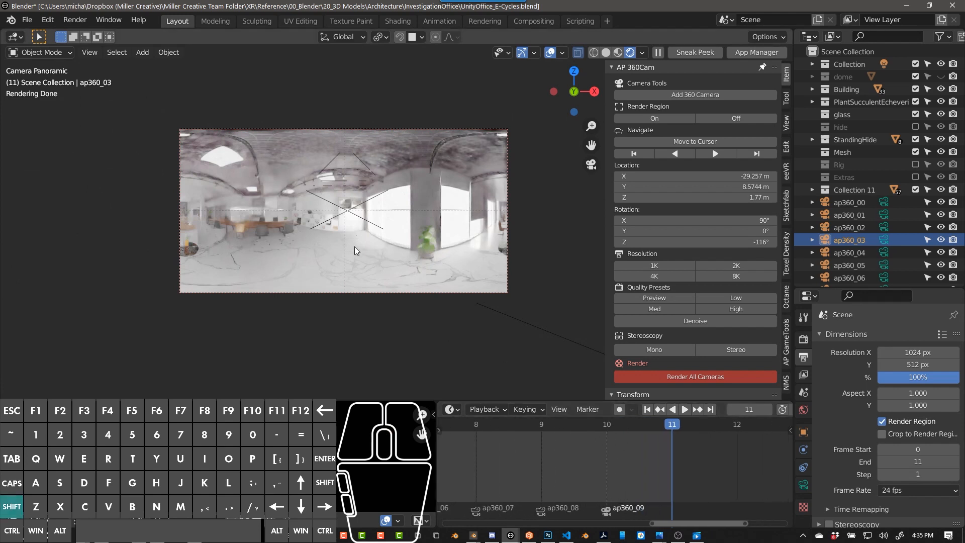
Rotate camera ap360_04 about -14.6° around global Z and confirm.
click(646, 409)
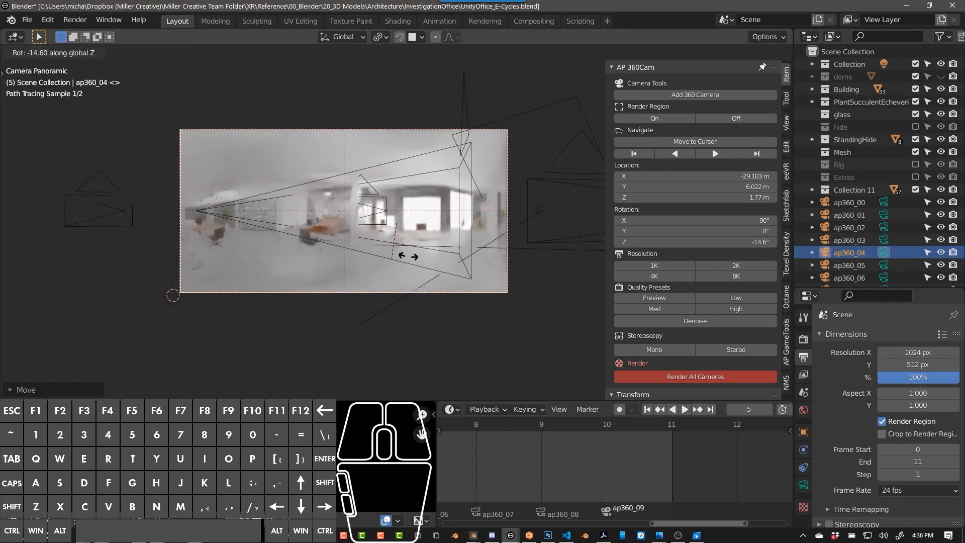
click(851, 277)
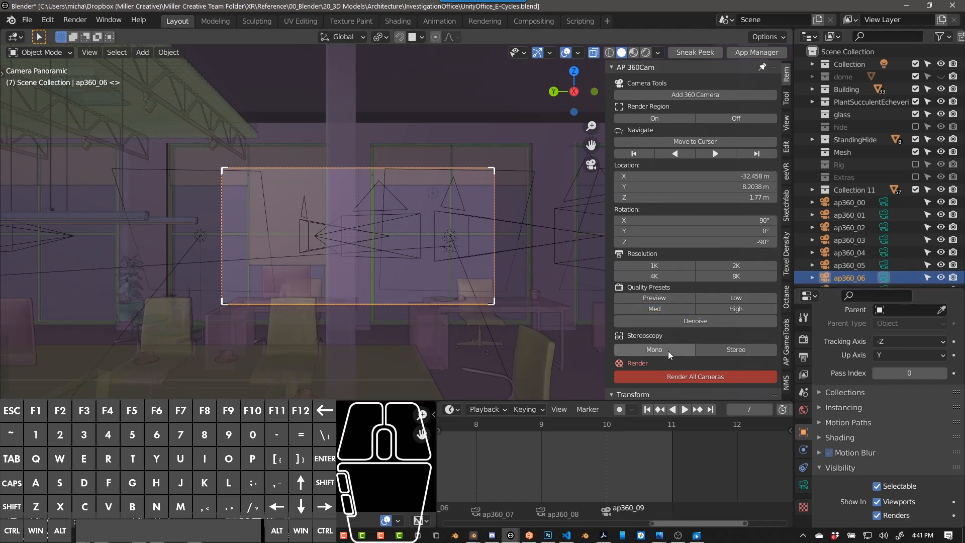
mouse_move(695, 375)
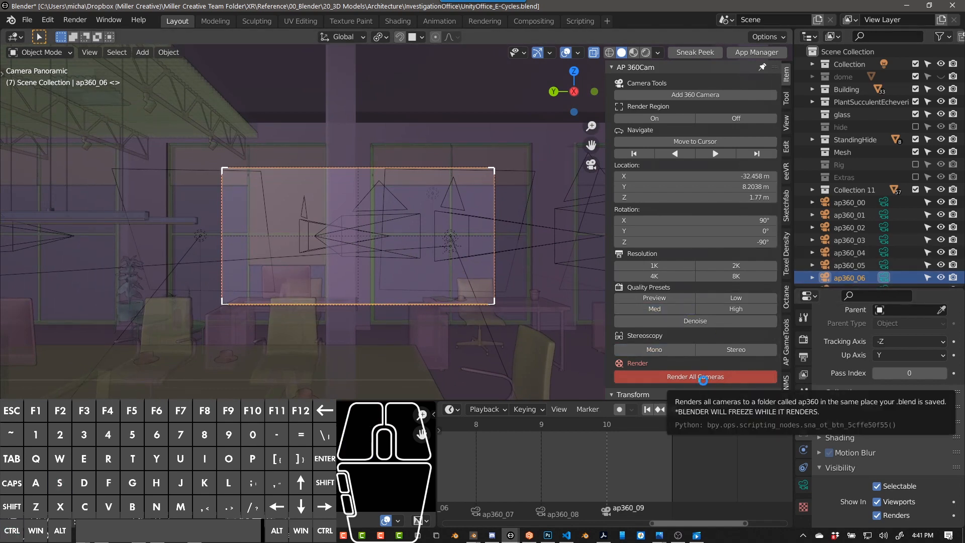
Save the office file and start Render All Cameras to the ap360 folder.
key(ctrl+s)
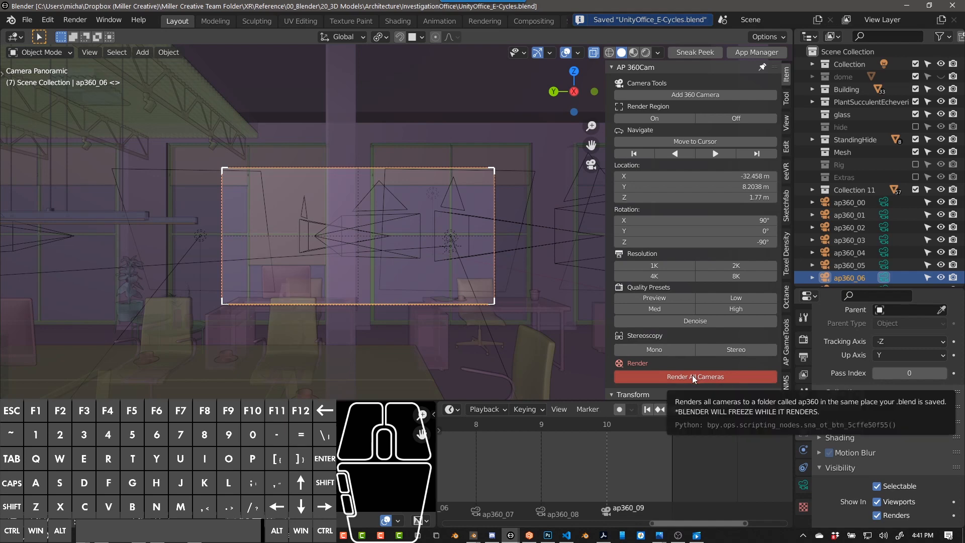
click(695, 376)
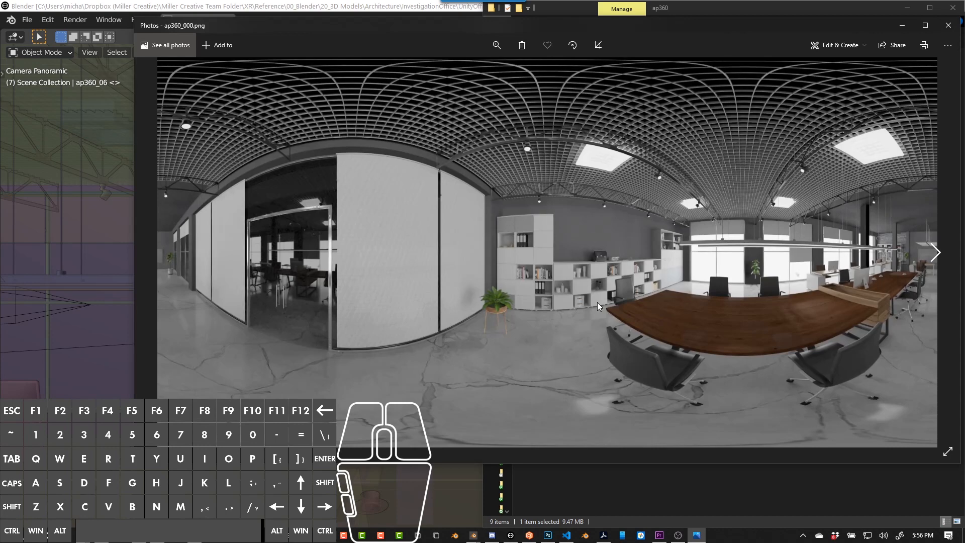
Browse the rendered ap360 panoramas through ap360_006 in Photos, then return to the folder.
click(935, 251)
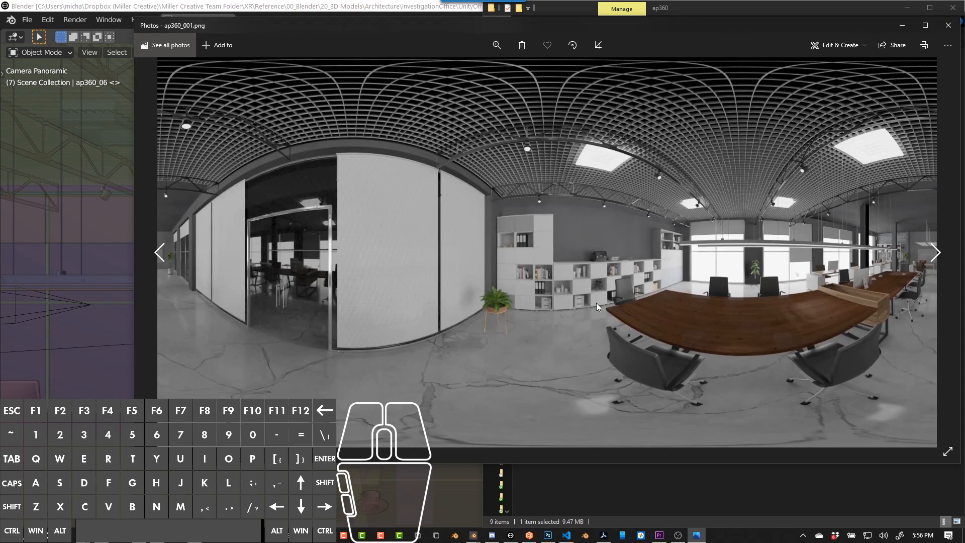
click(935, 252)
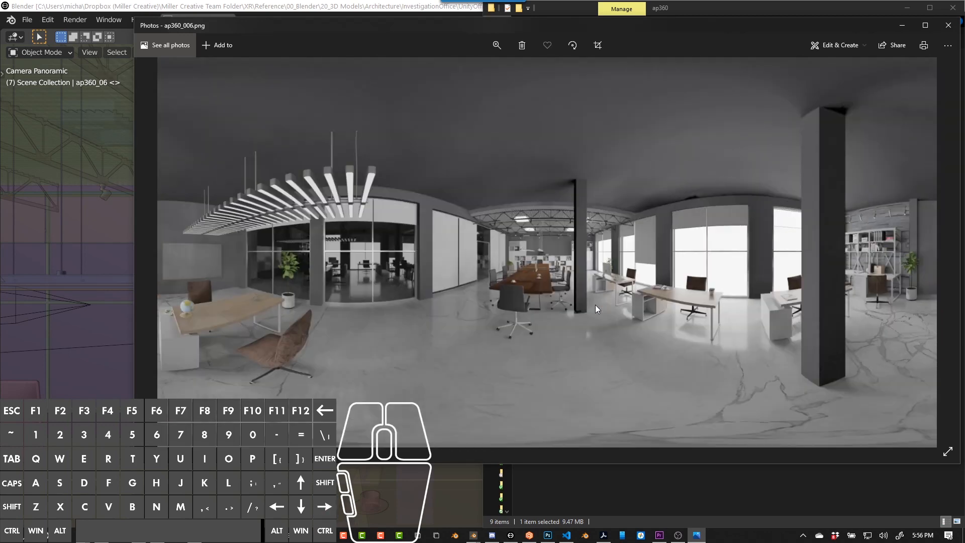
key(Right)
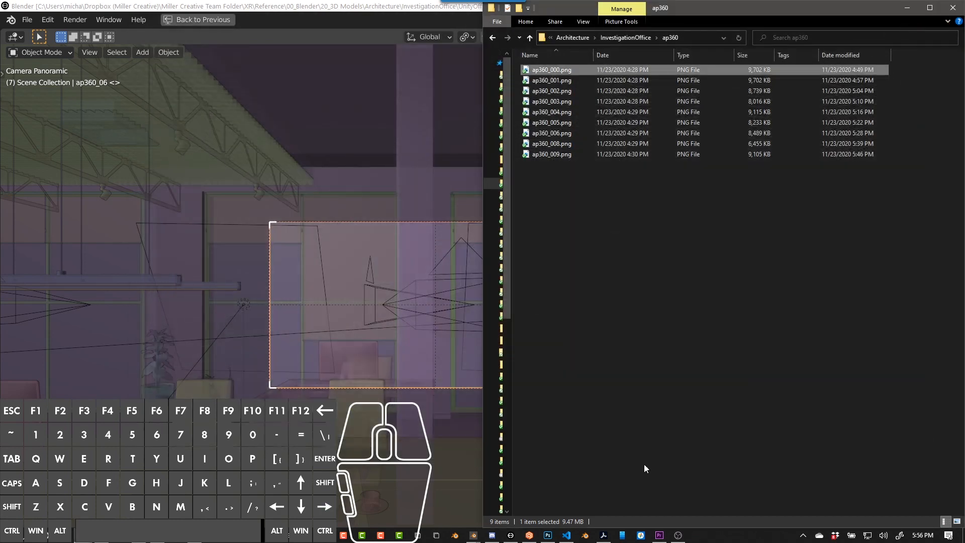
Return to the Blender scene with camera ap360_04 active.
click(658, 533)
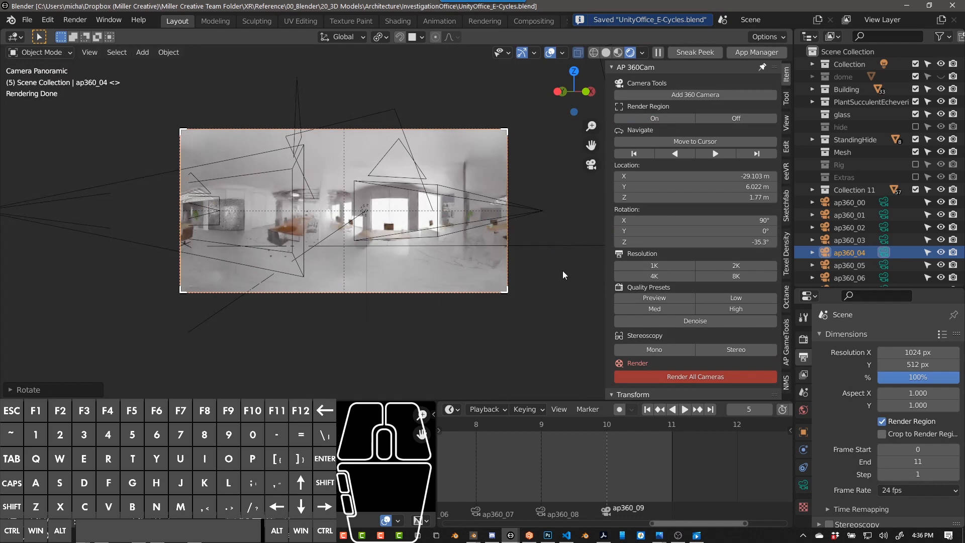
mouse_move(469, 270)
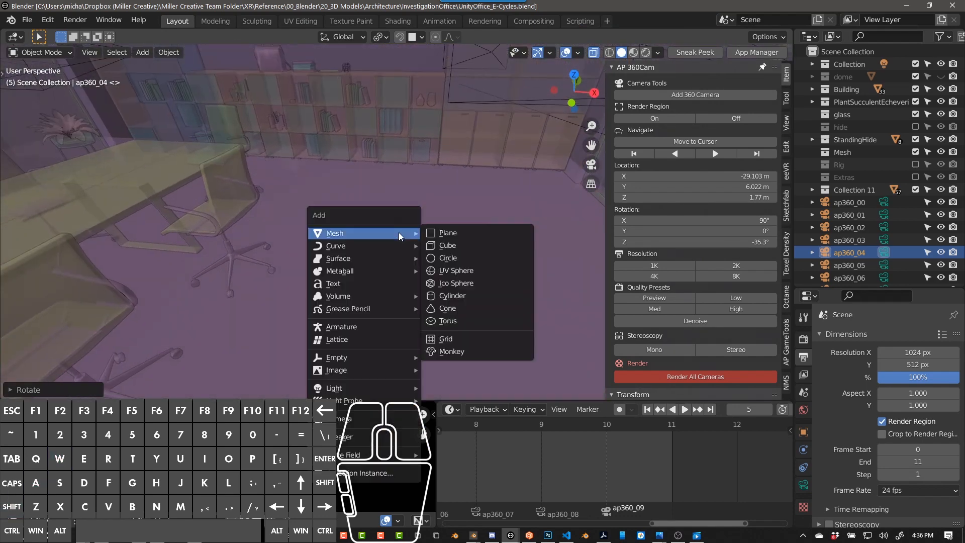
mouse_move(368, 401)
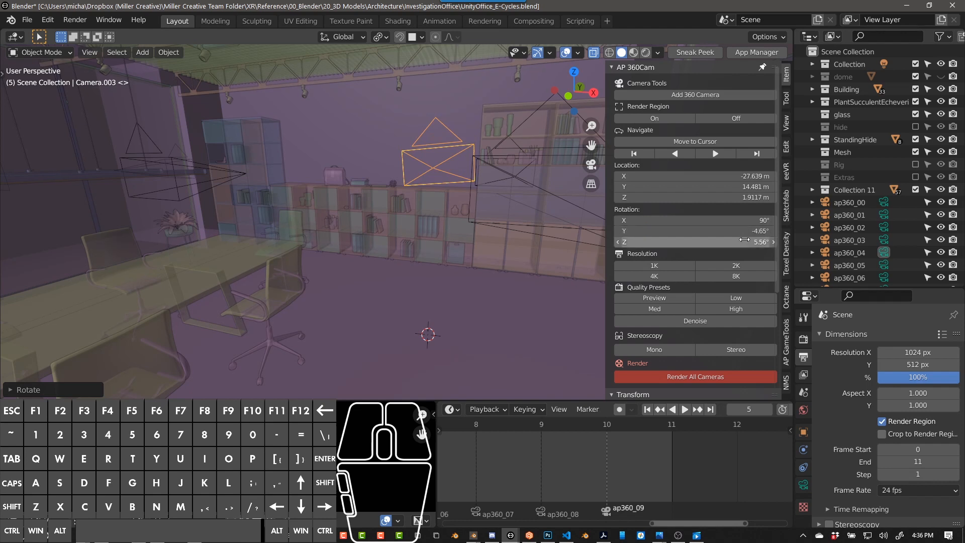
Zero the new camera's rotation and give it a Panoramic Equirectangular lens.
double_click(694, 232)
text(0)
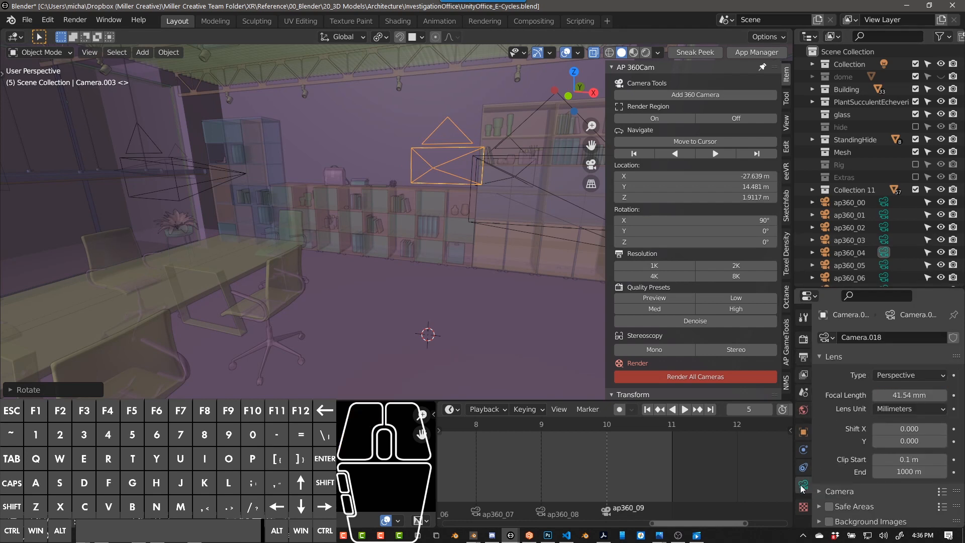
click(909, 375)
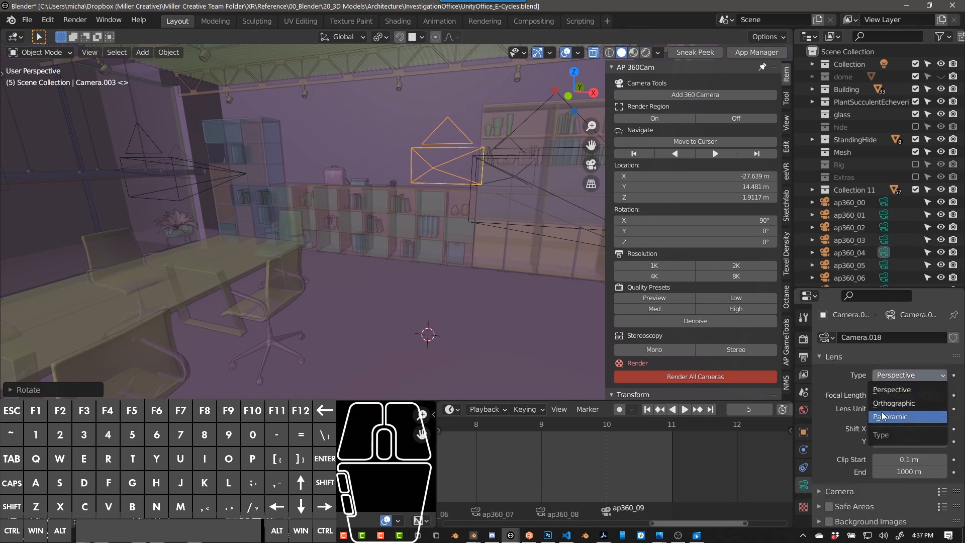
click(897, 416)
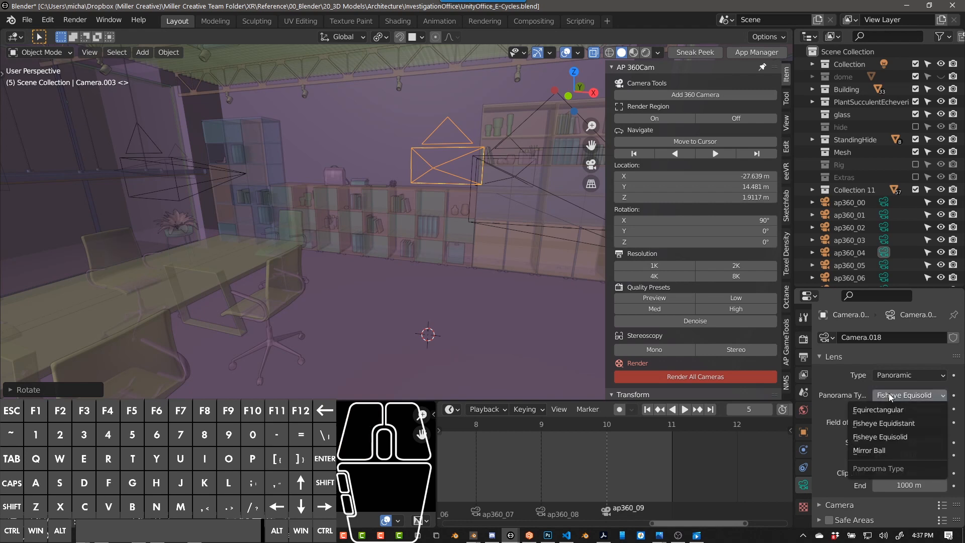
click(879, 409)
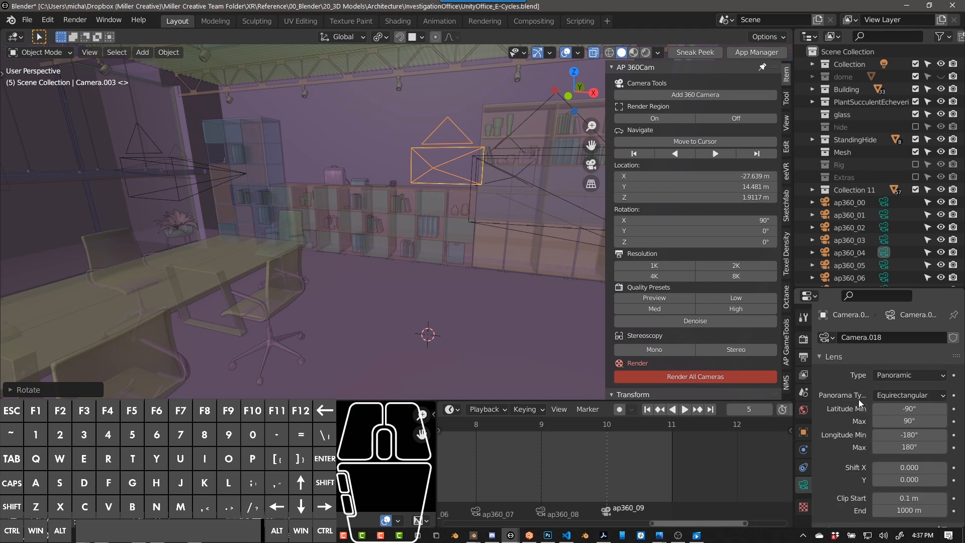
scroll(down, 3)
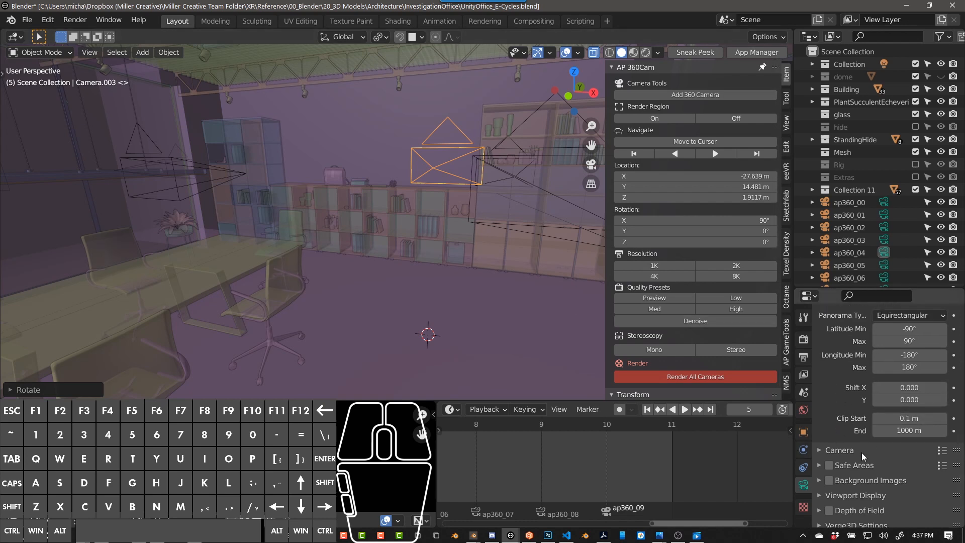
mouse_move(904, 480)
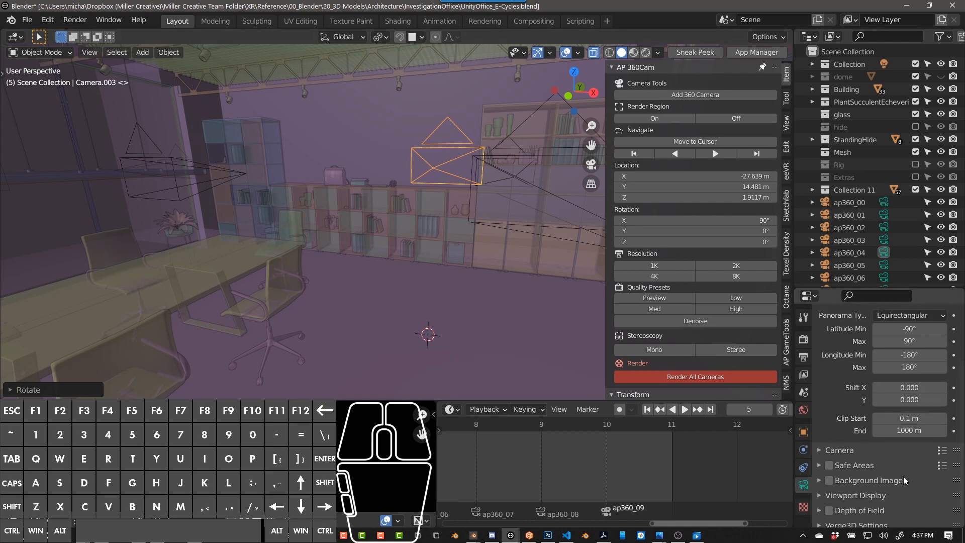
Enable Stereoscopy output as Stereo 3D Top-Bottom with Squeezed Frame on.
scroll(down, 3)
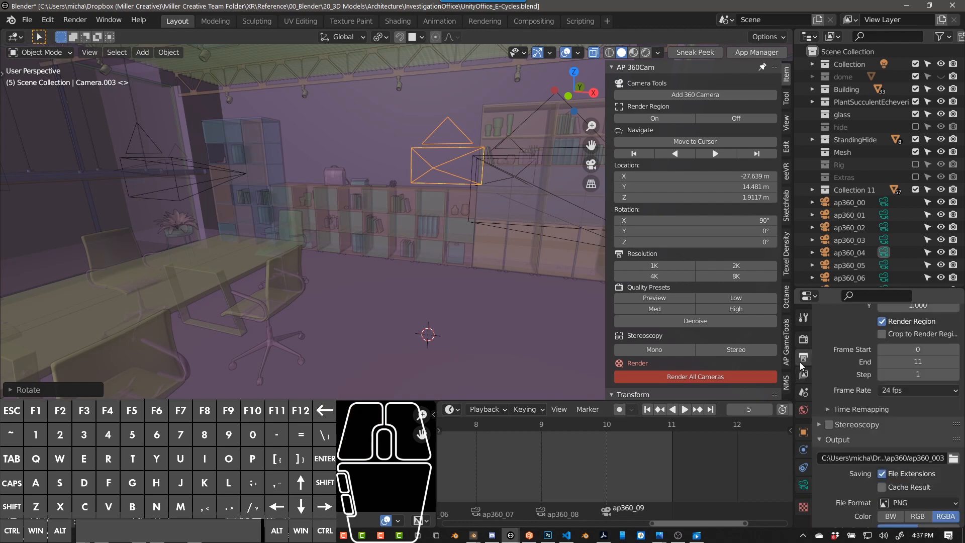
mouse_move(803, 360)
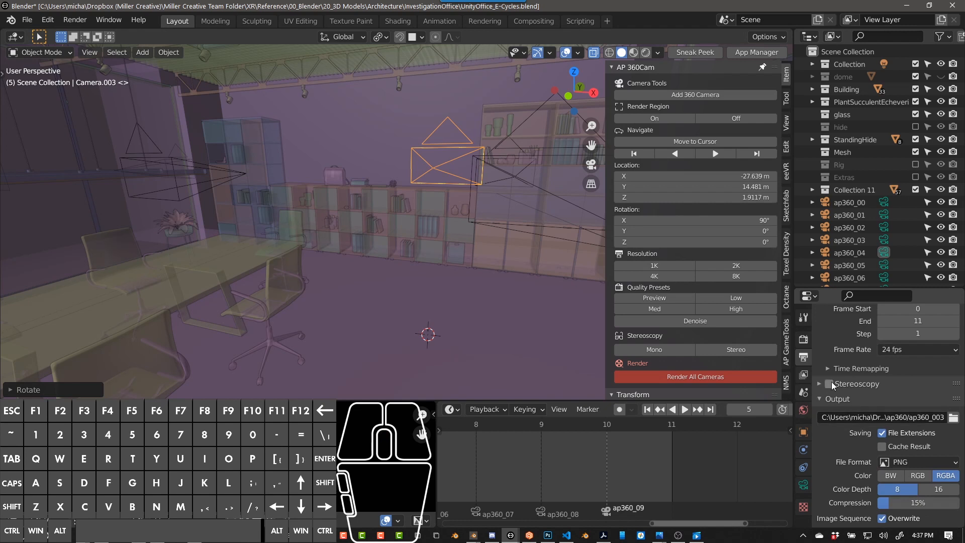
click(829, 383)
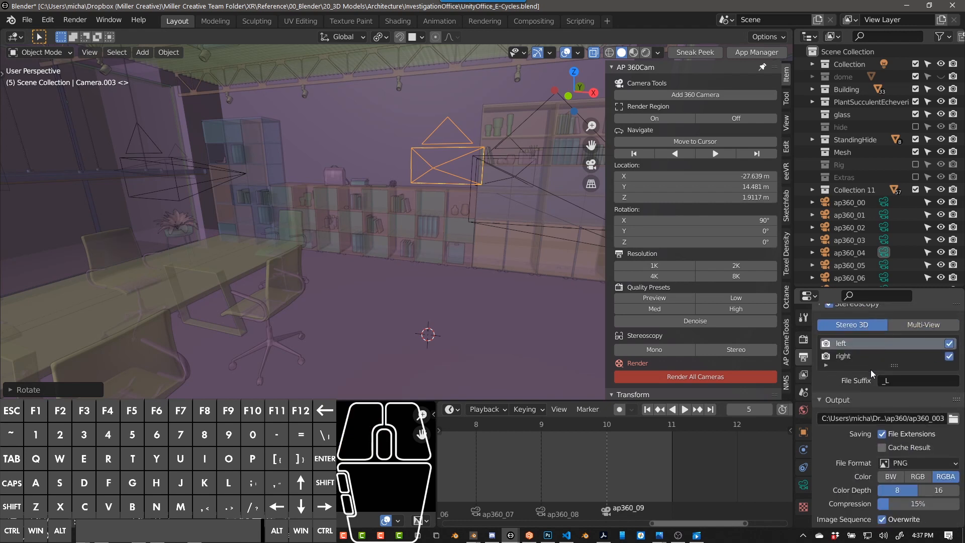
scroll(down, 3)
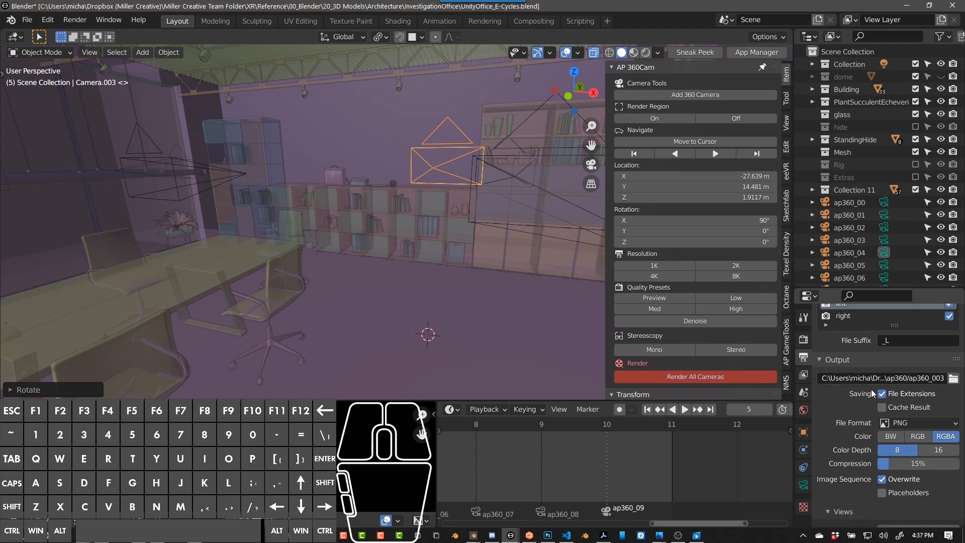
scroll(down, 3)
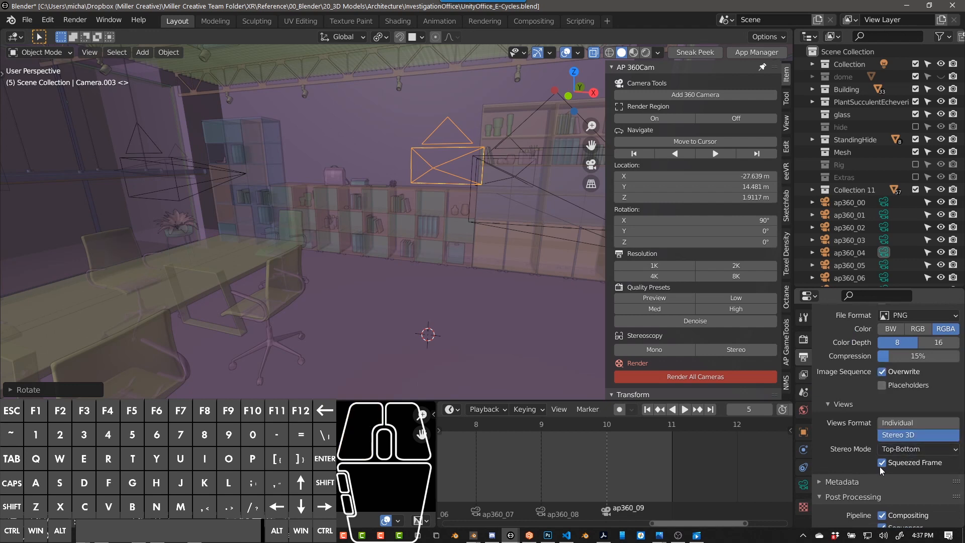
click(882, 463)
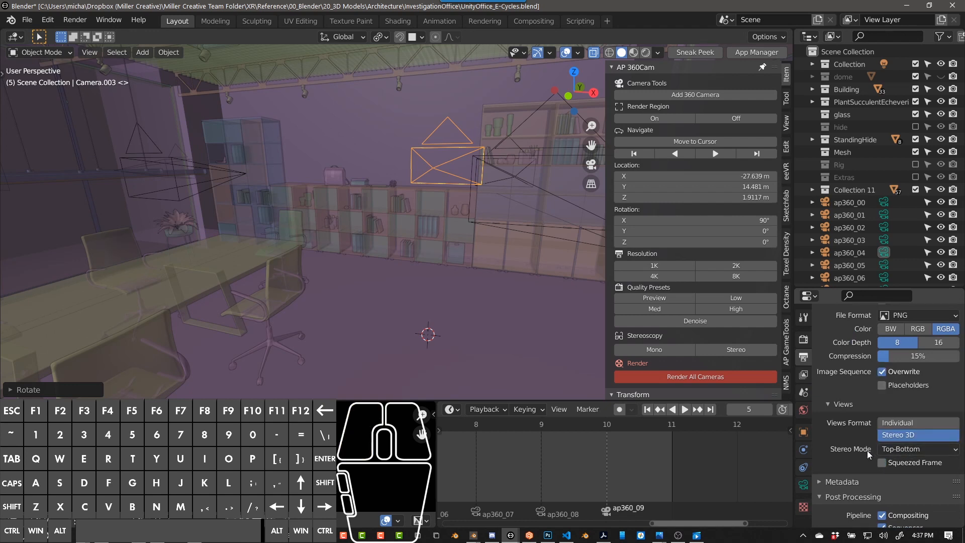
click(884, 462)
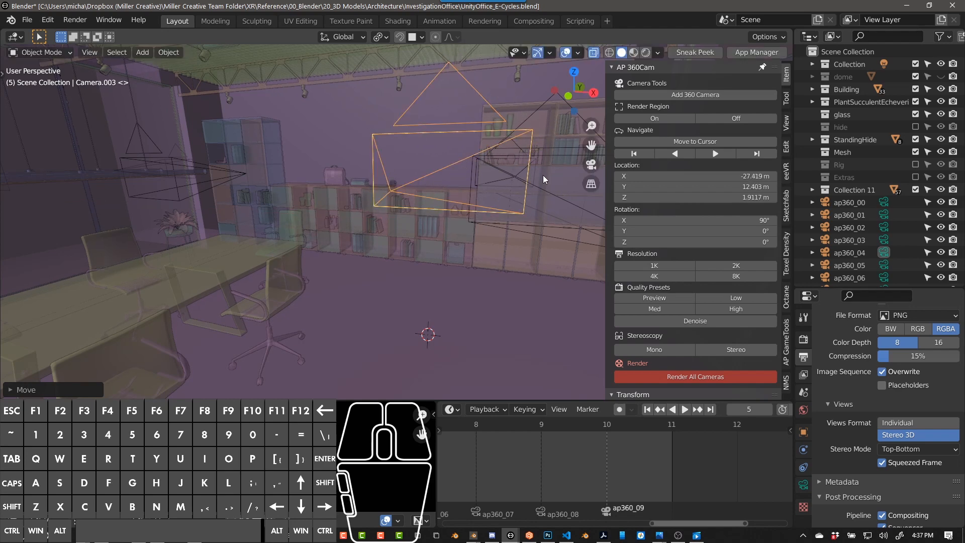
mouse_move(440, 232)
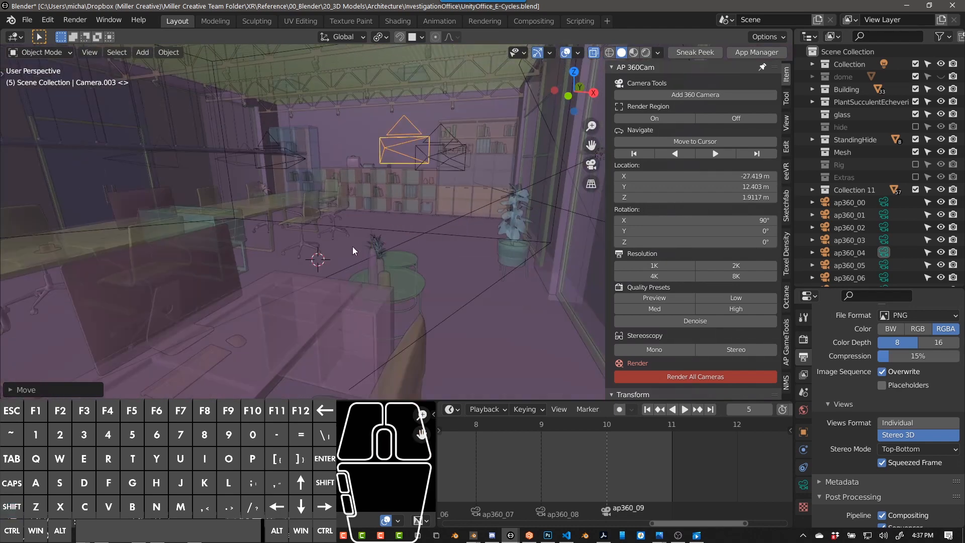
mouse_move(327, 258)
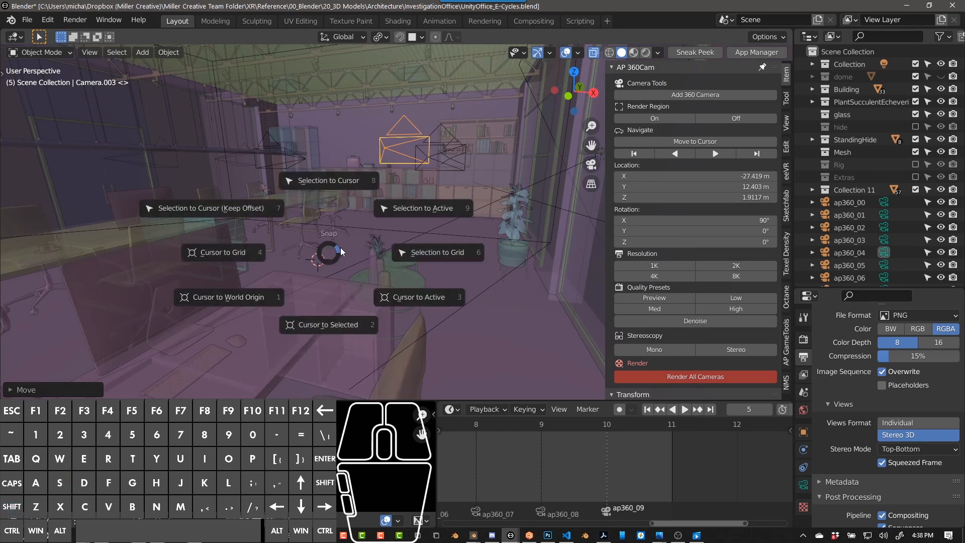
mouse_move(339, 183)
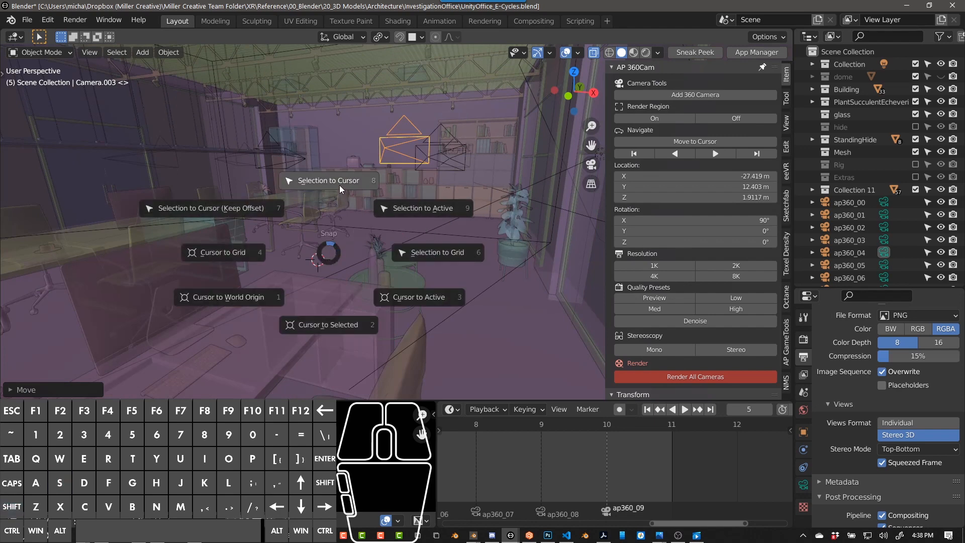
Snap Camera.003 to the 3D cursor near X -28.6, Y 12.2, Z 1.64 m and view its panorama.
click(327, 180)
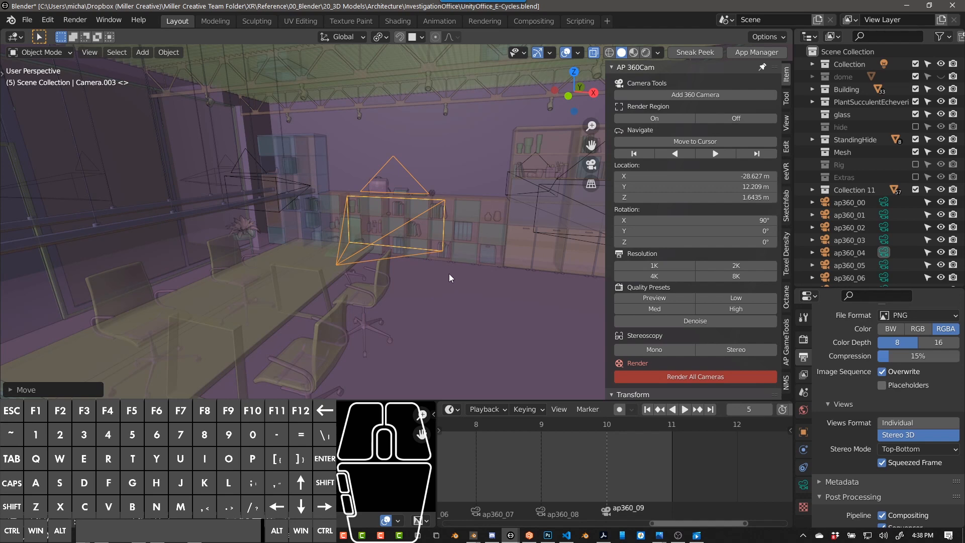
key(z)
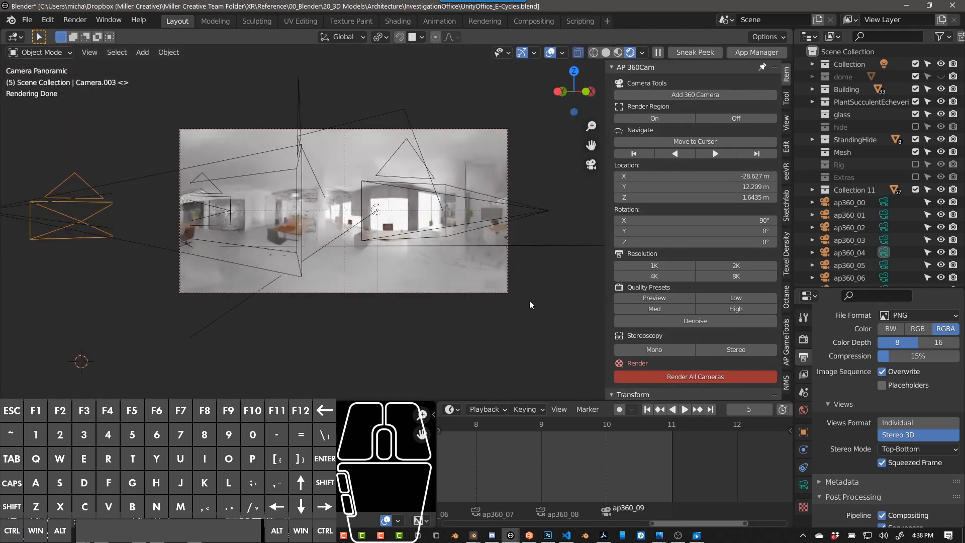
mouse_move(172, 197)
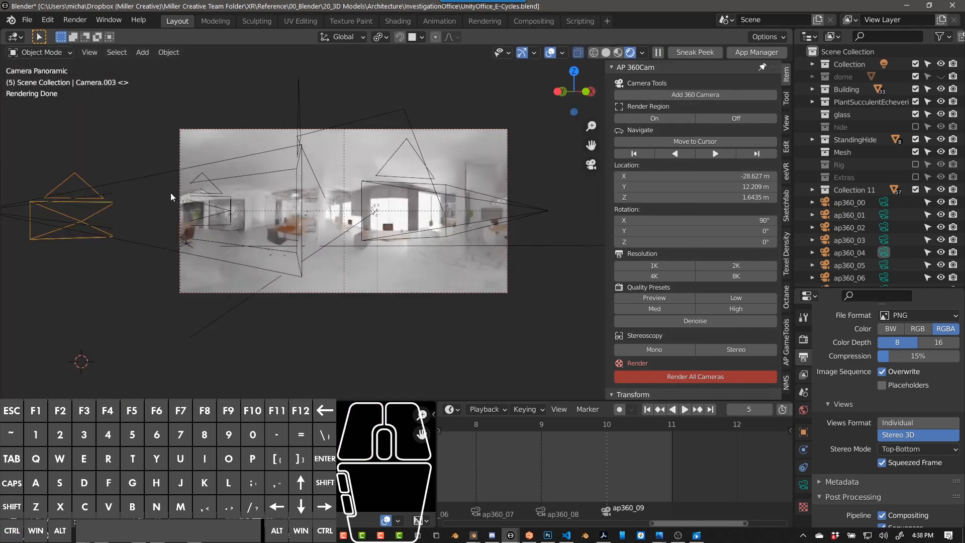
mouse_move(716, 265)
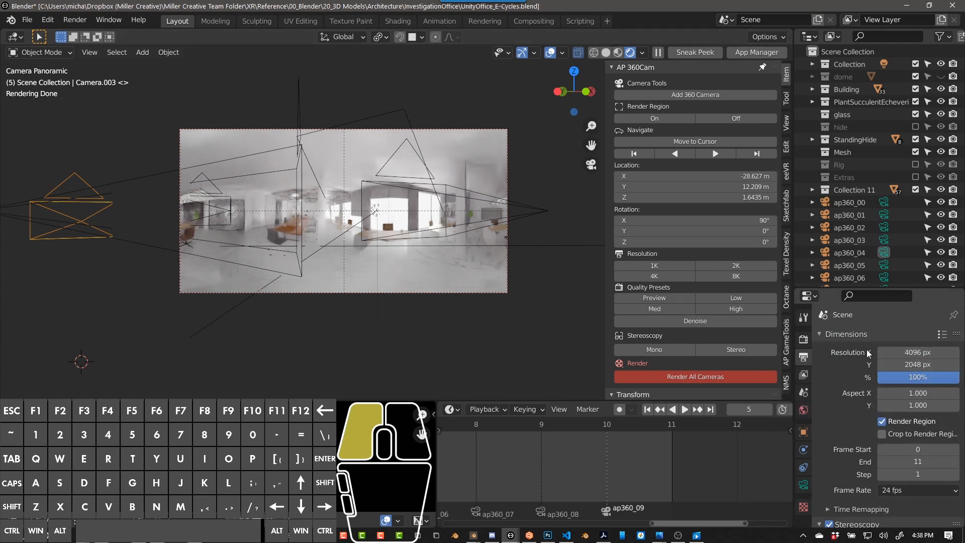
Set output resolution to 1024×512 and render samples to 32.
click(917, 352)
text(1024)
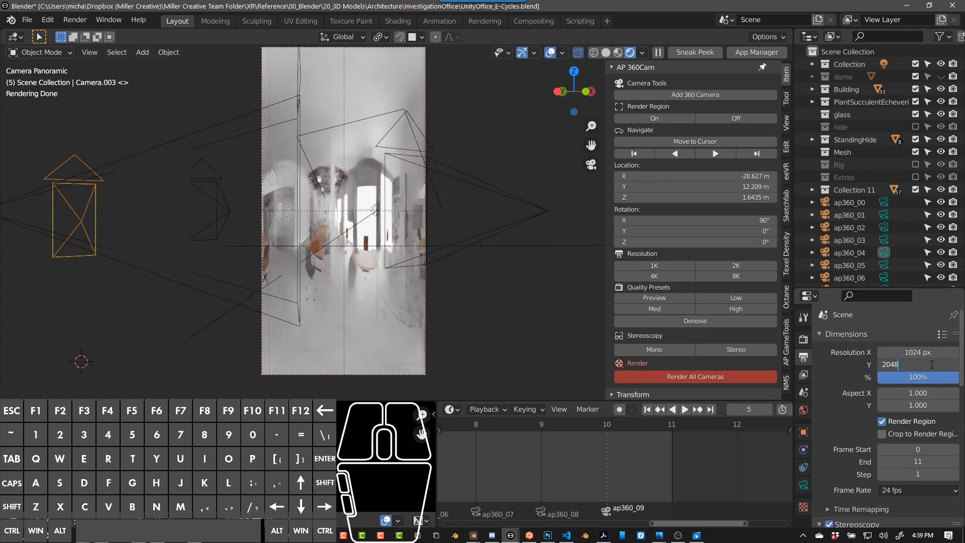
click(803, 337)
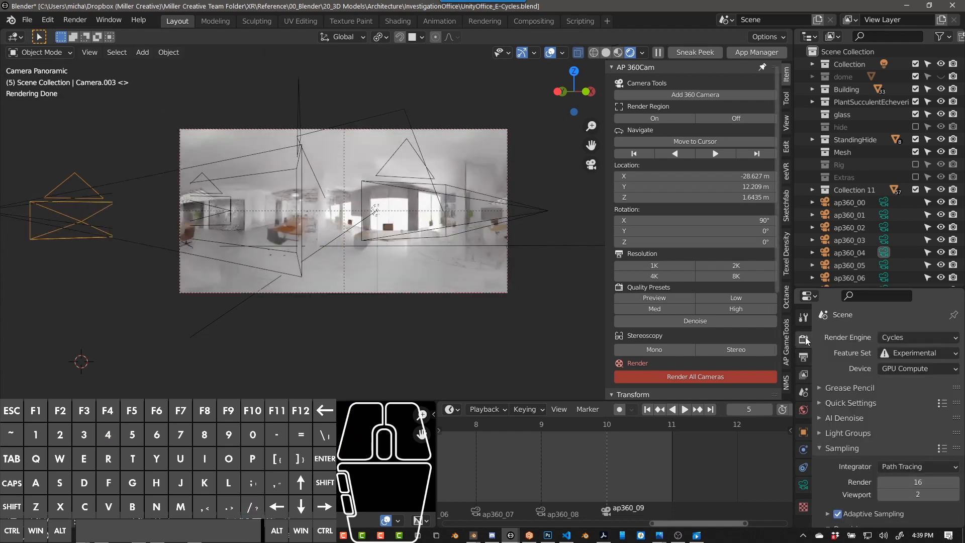
scroll(down, 3)
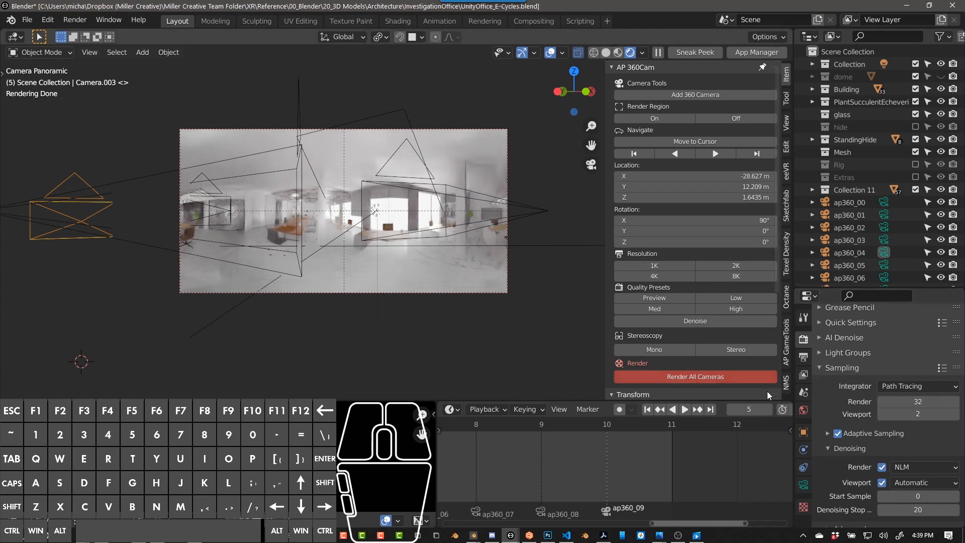
mouse_move(532, 21)
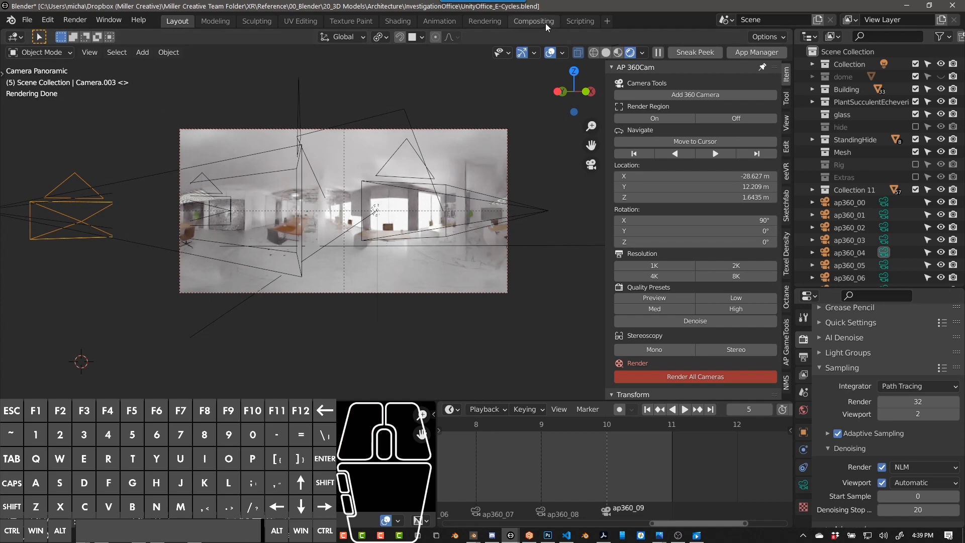
click(533, 20)
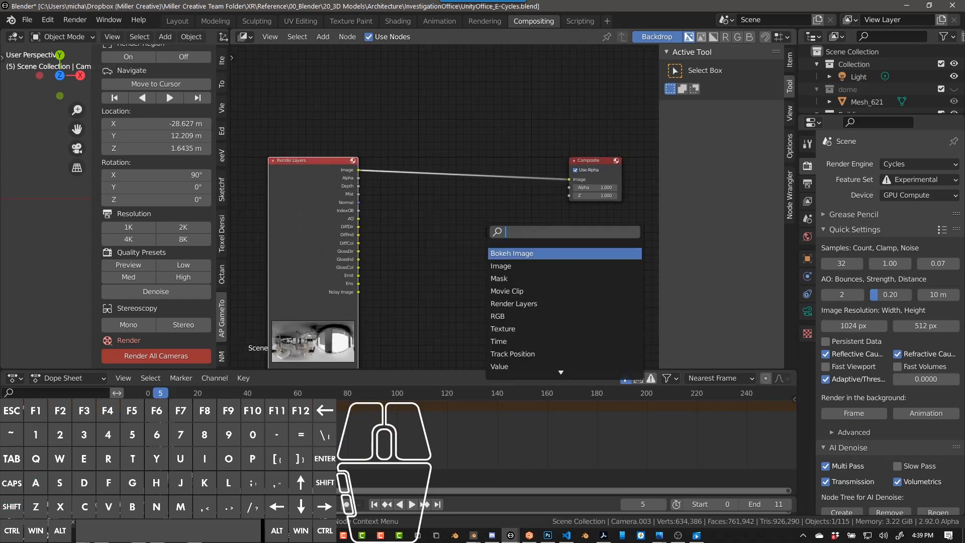
Insert a Denoise node between Render Layers and Composite, then return to Layout.
text(no)
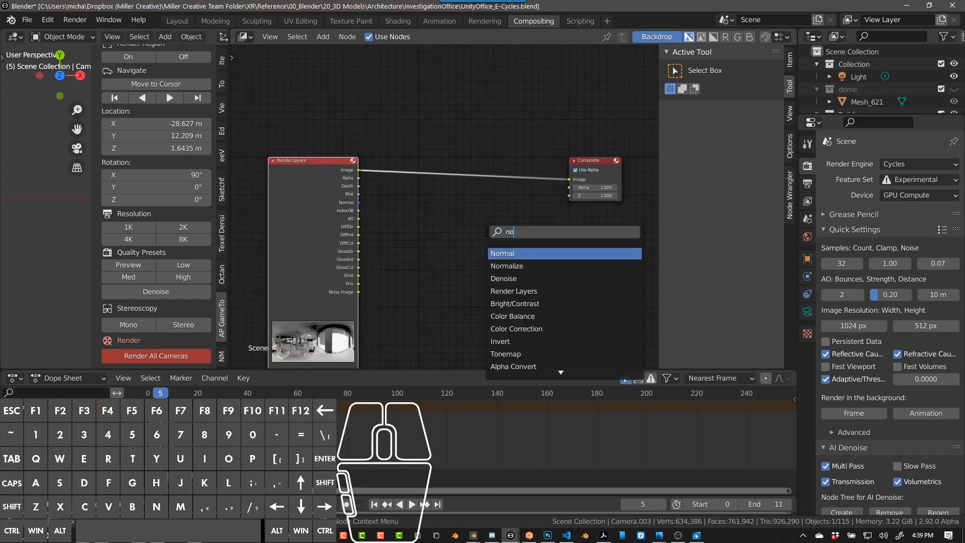
click(502, 279)
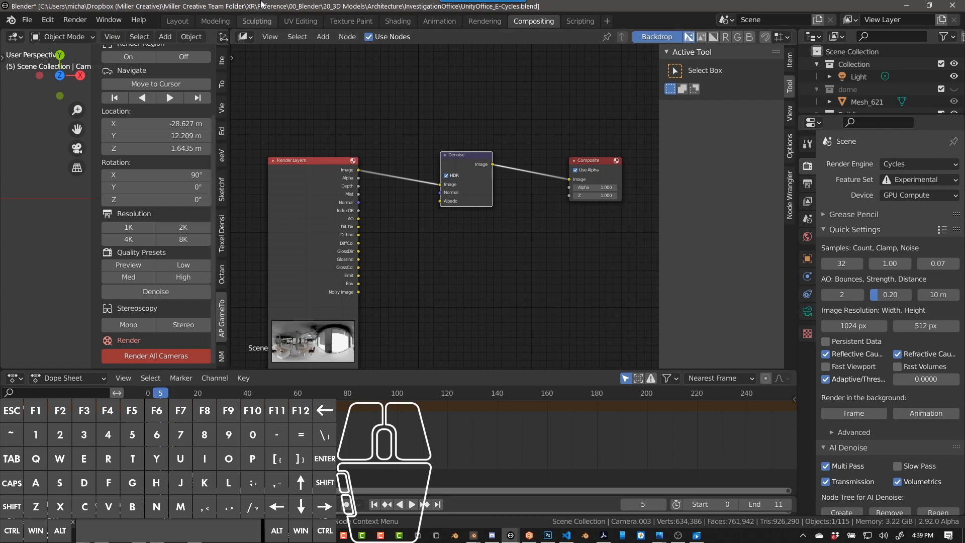
click(177, 20)
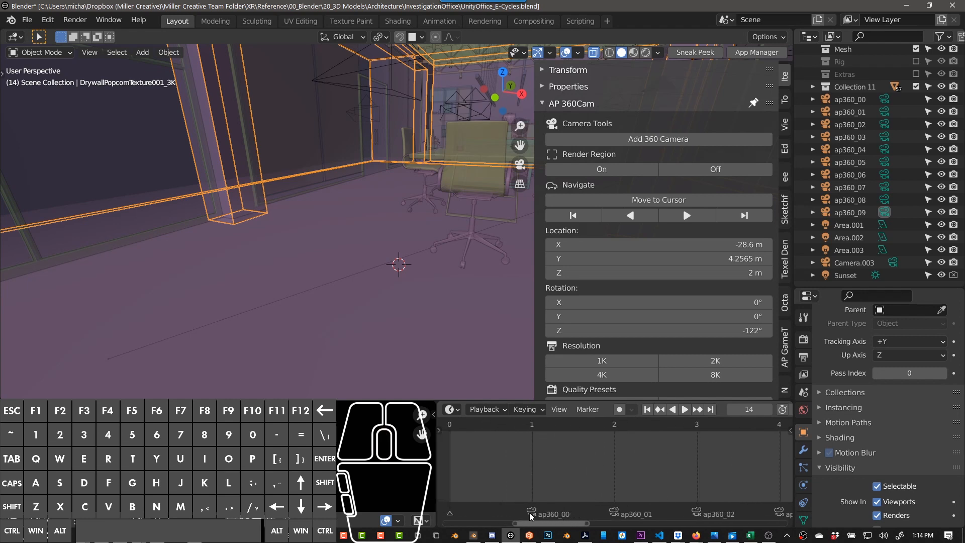
mouse_move(528, 476)
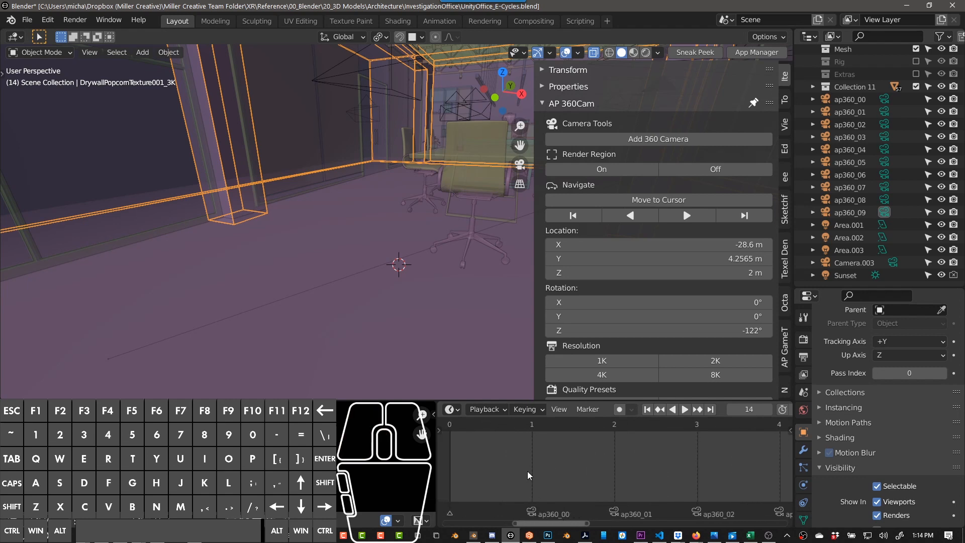
mouse_move(533, 492)
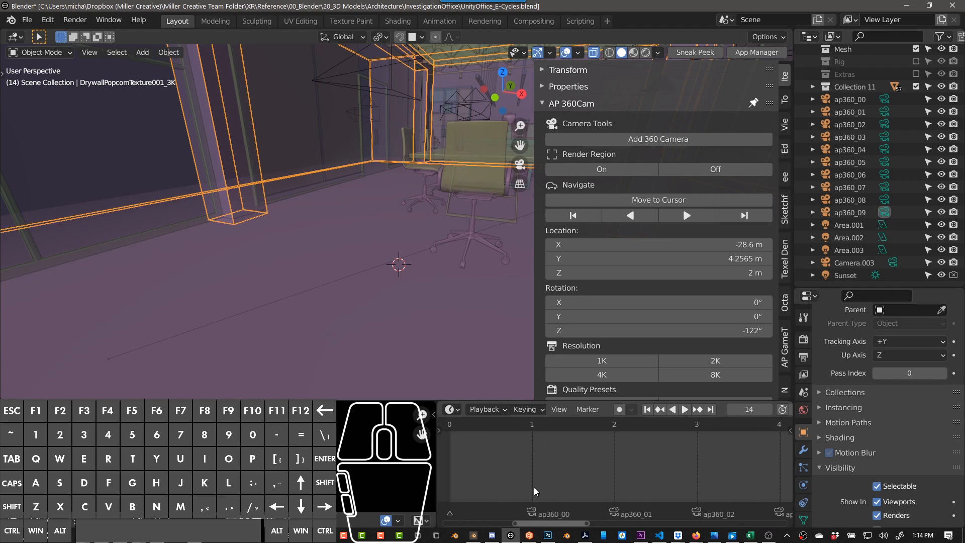
Add Camera.004 at the 3D cursor on the office floor near the chair.
click(685, 409)
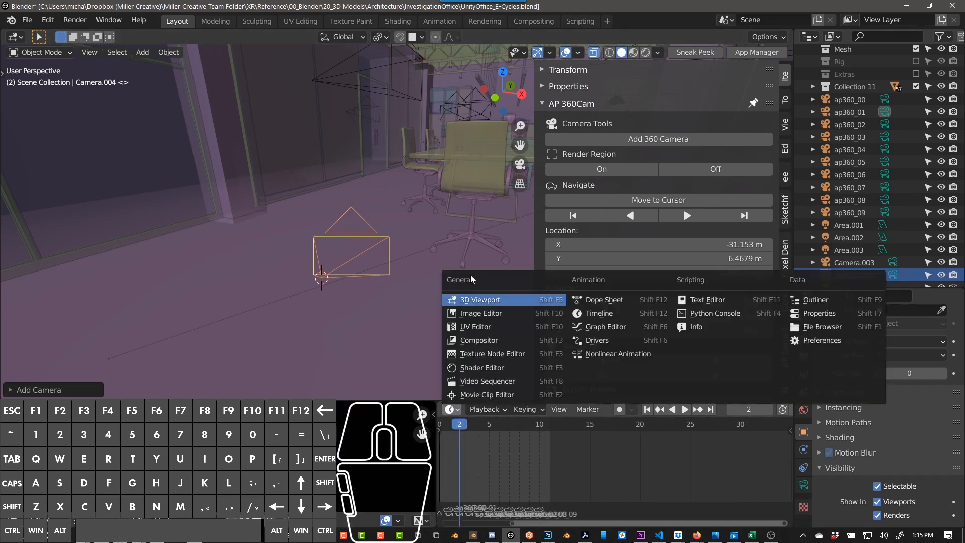
mouse_move(480, 314)
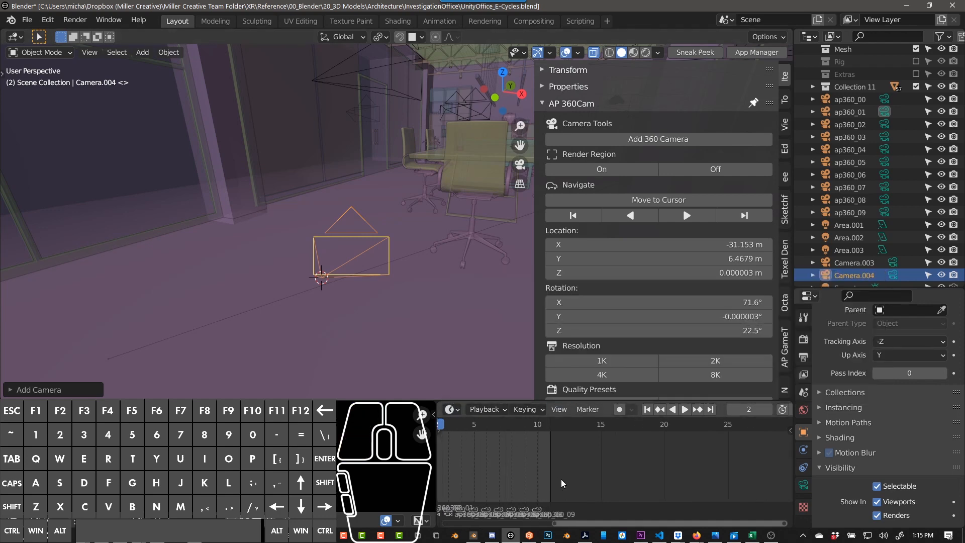
Add a marker at frame 15 bound to Camera.004, then a marker F_16 for Camera.005.
click(524, 476)
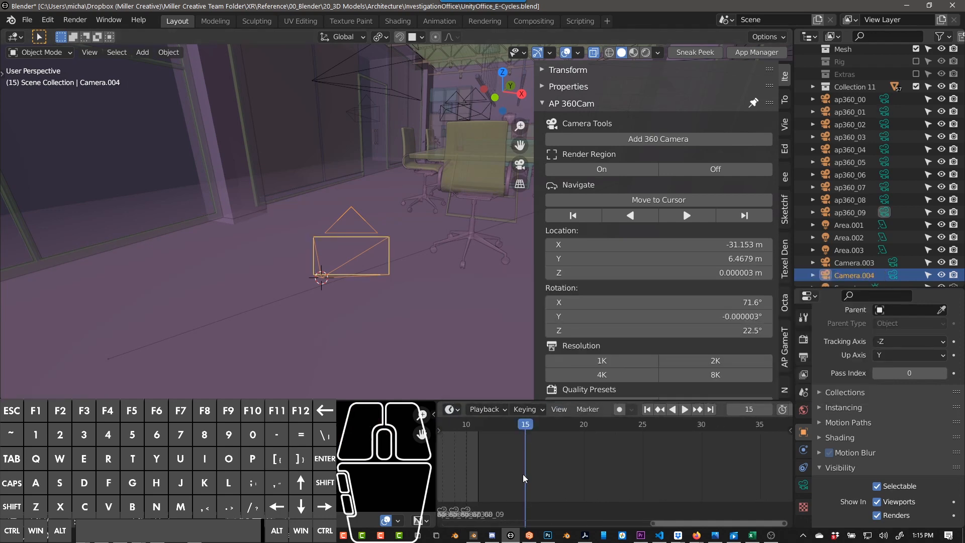
click(586, 409)
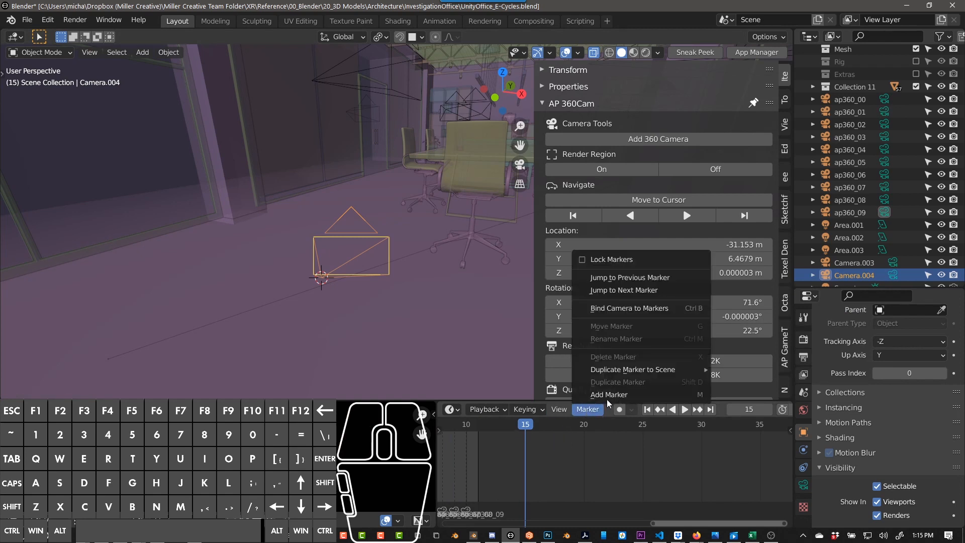
click(609, 394)
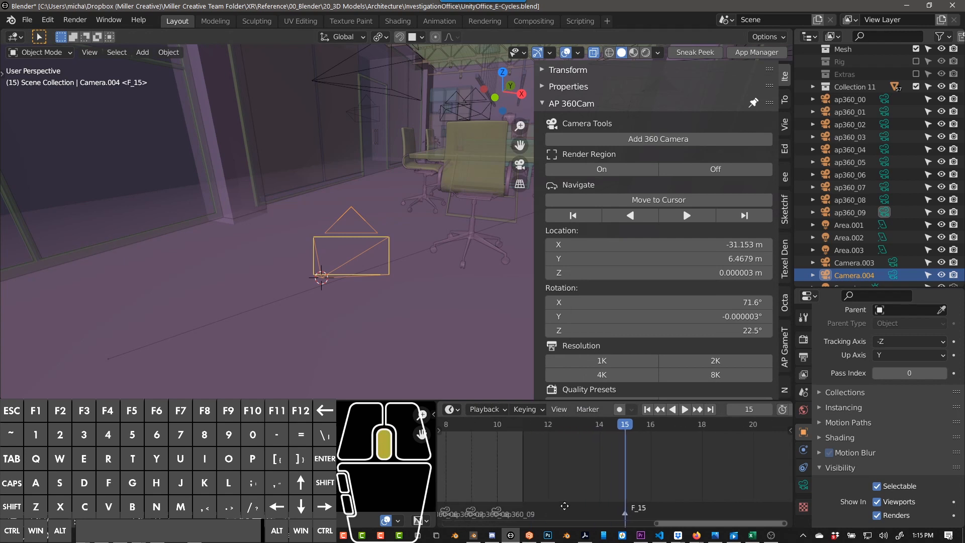
click(587, 409)
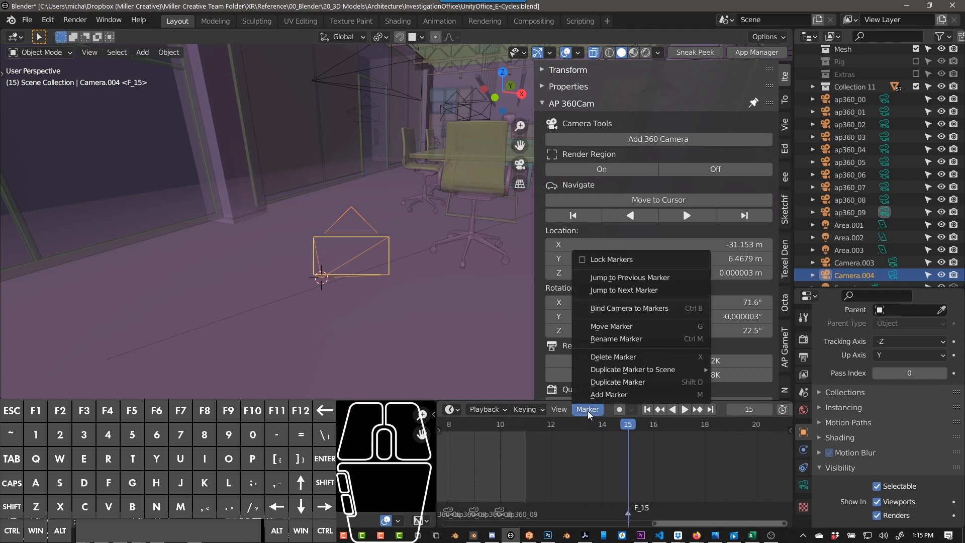
mouse_move(627, 356)
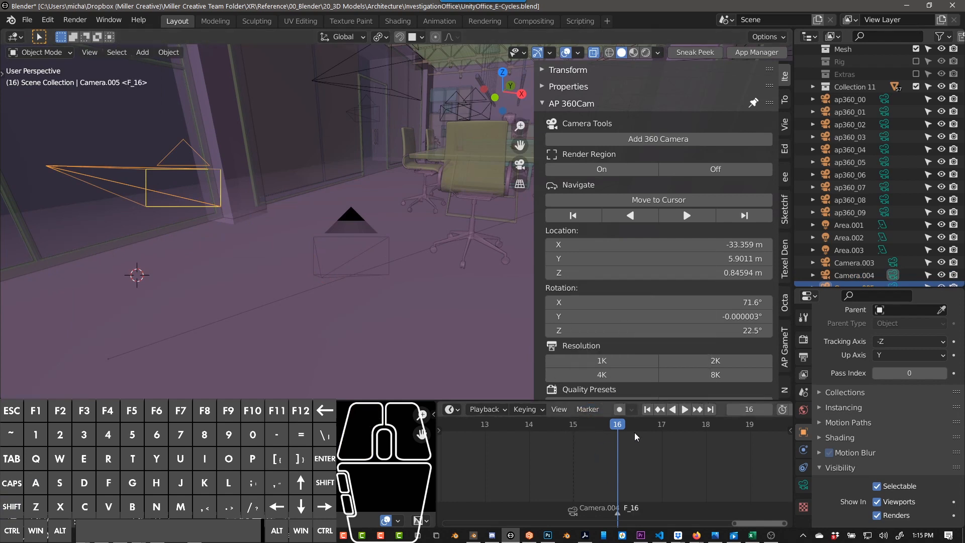
click(588, 409)
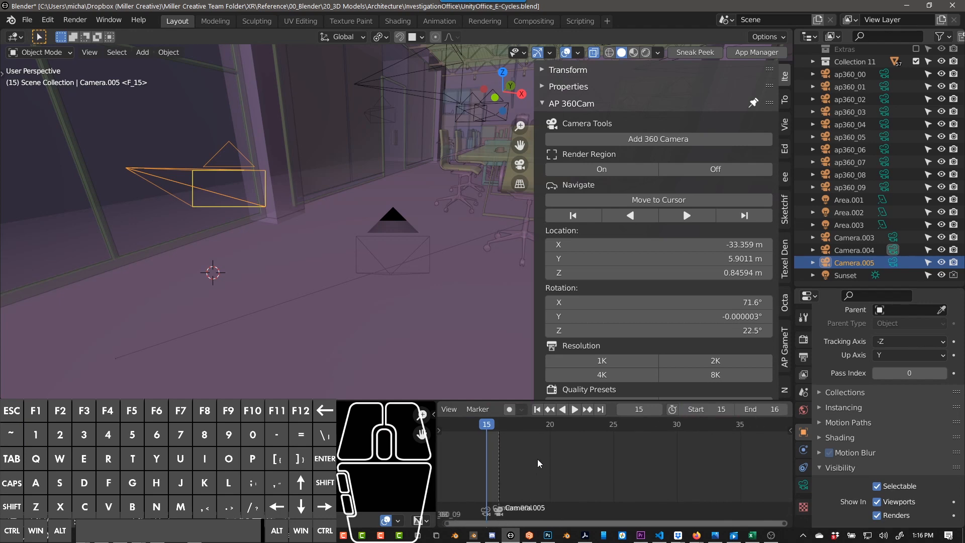
Play the timeline over frames 15–16 to preview the camera switch.
click(573, 409)
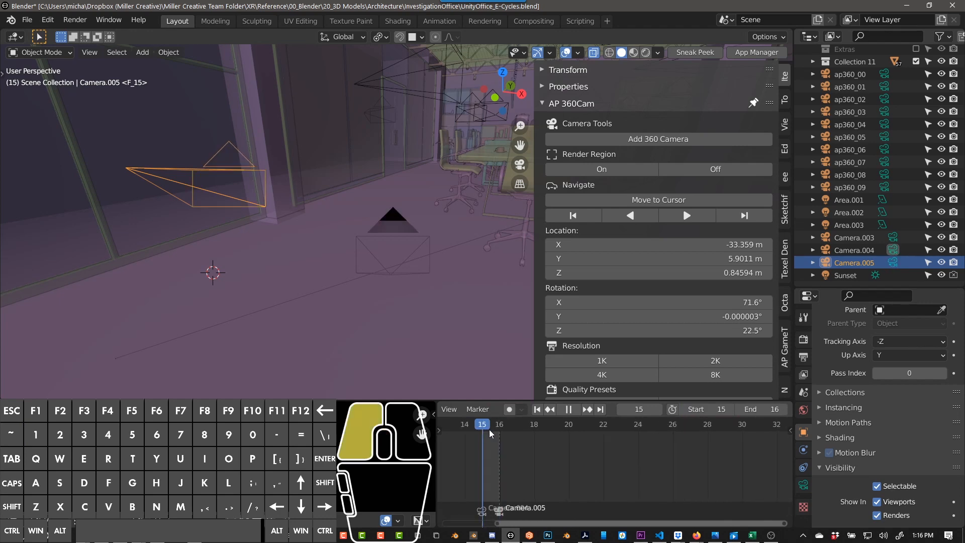